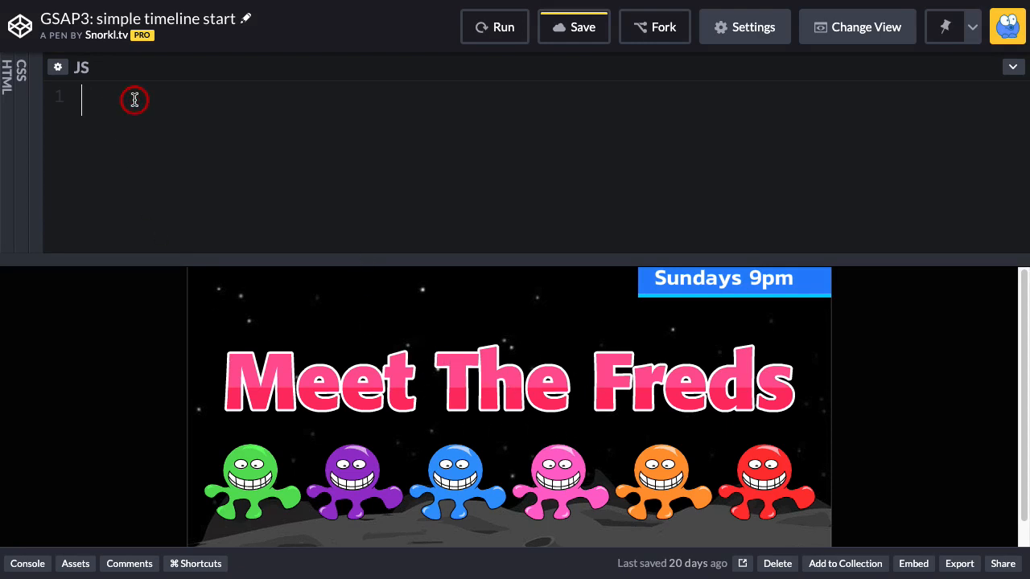
Step: Add gsap.set("#demo", {scale:0.7}); and rerun to show the banner at 70% size
{"action": "type", "text": "gsap"}
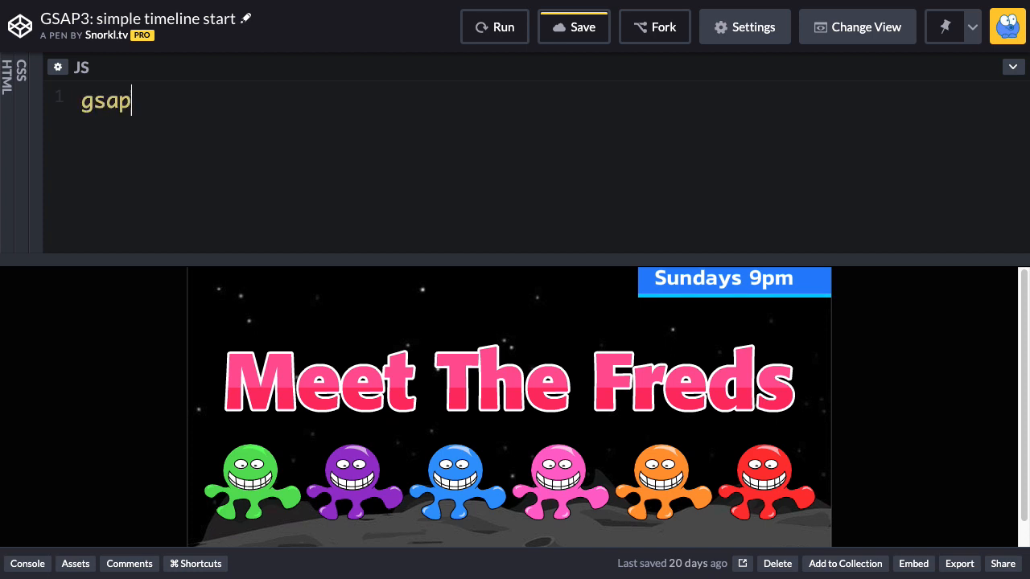
{"action": "type", "text": ".se"}
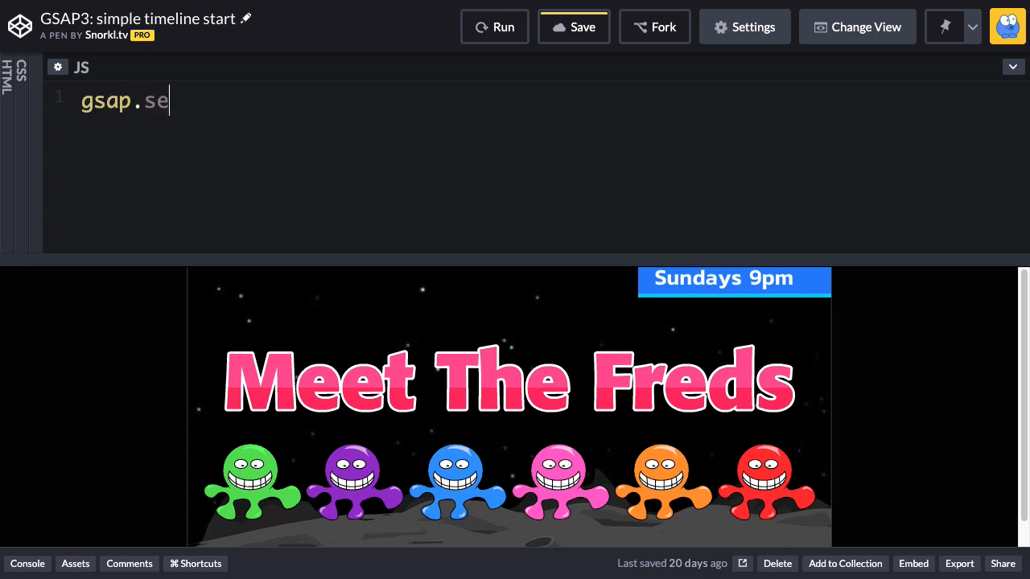
{"action": "type", "text": "t"}
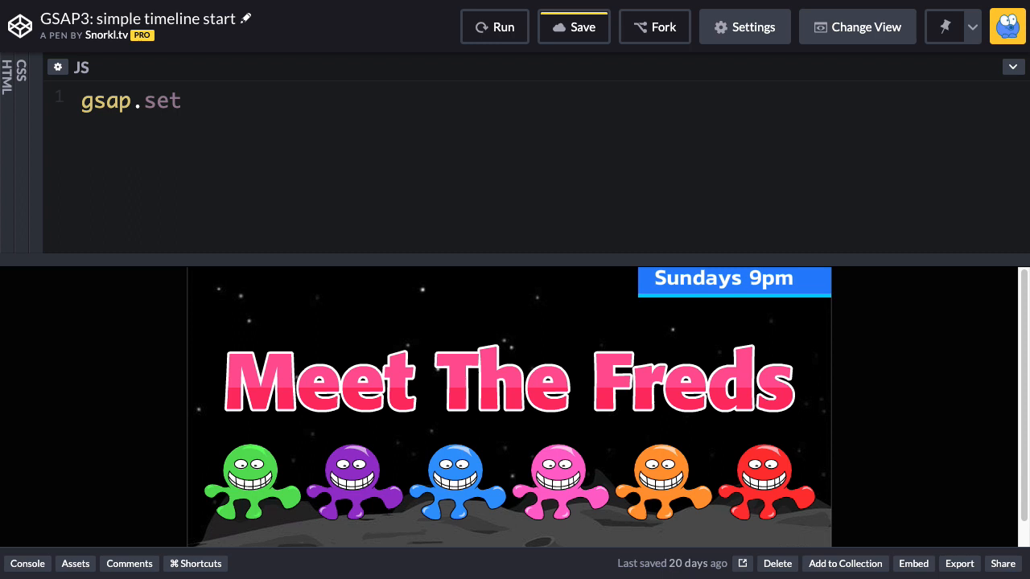
{"action": "type", "text": "()"}
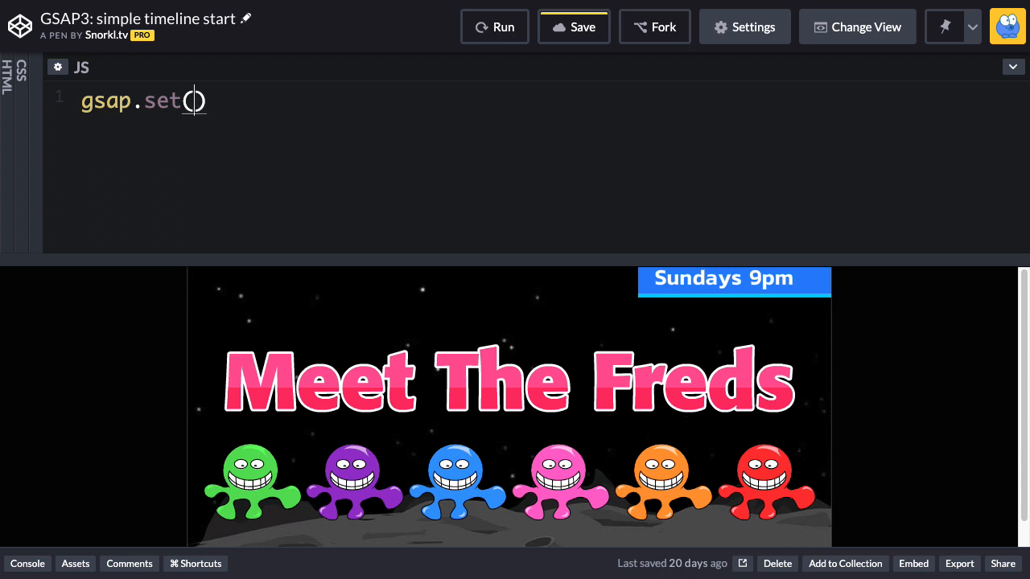
{"action": "type", "text": "\"\""}
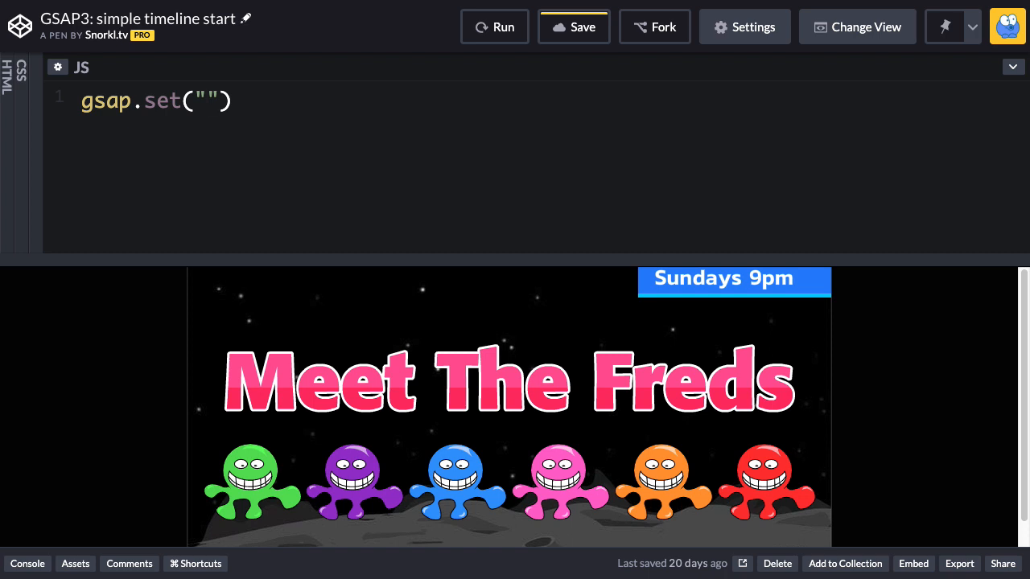
{"action": "type", "text": "#demo"}
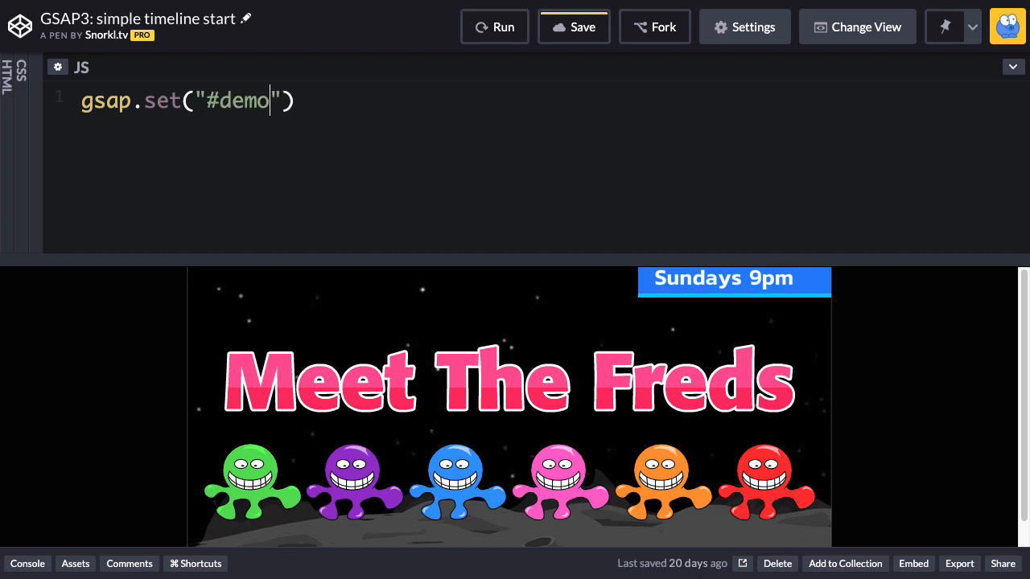
{"action": "type", "text": "\", {scale"}
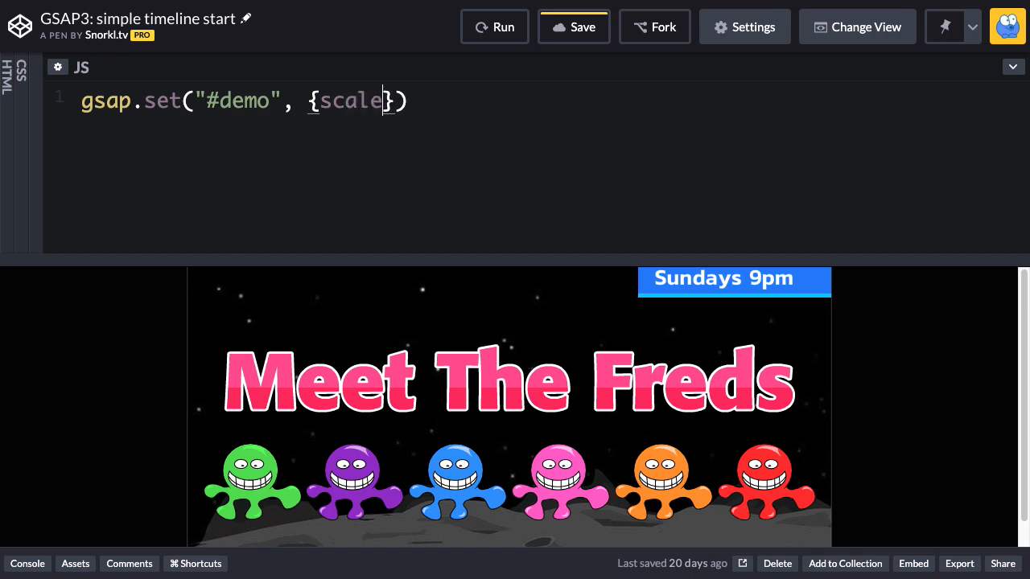
{"action": "type", "text": ":0"}
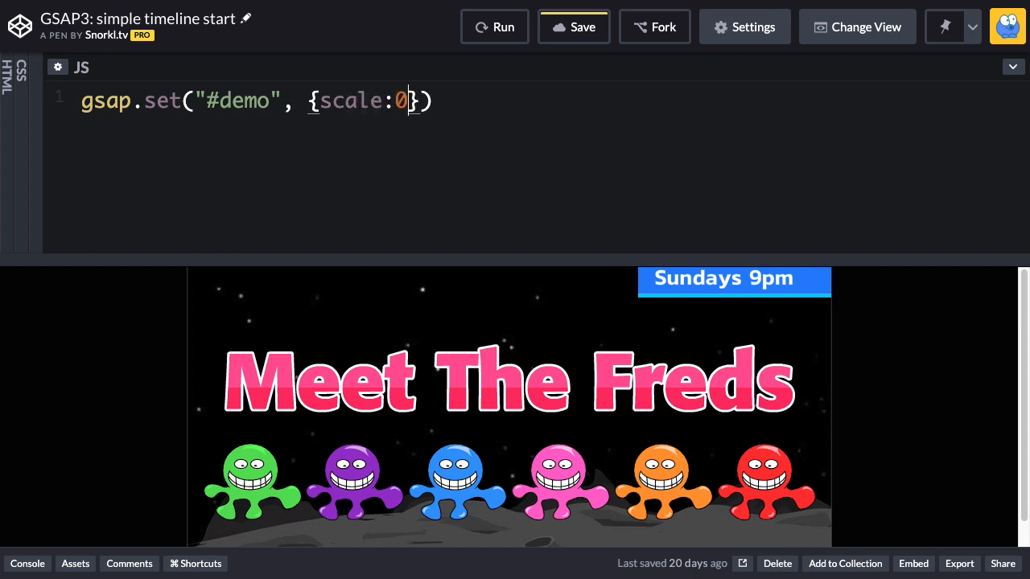
{"action": "type", "text": ".7"}
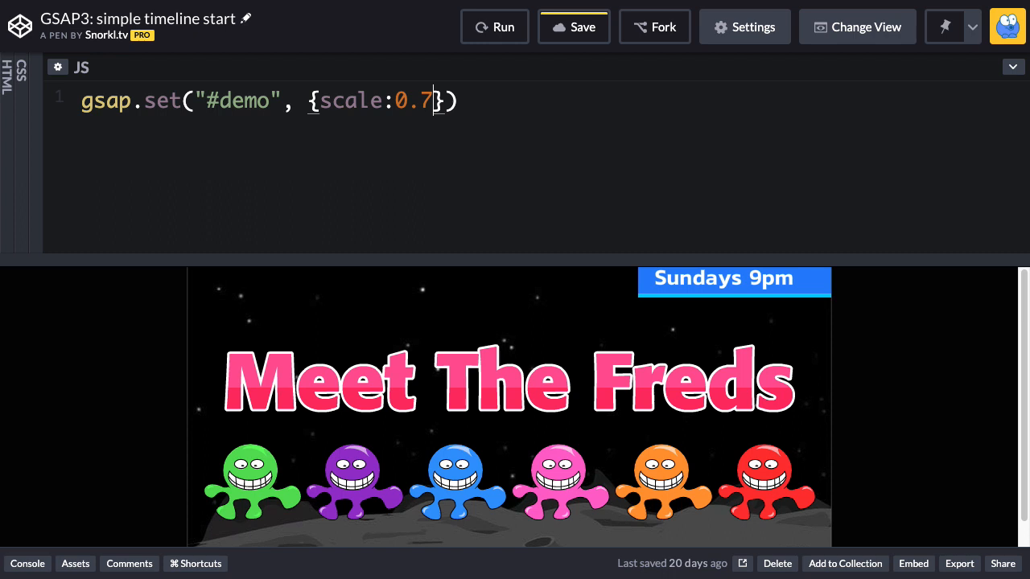
{"action": "type", "text": ";"}
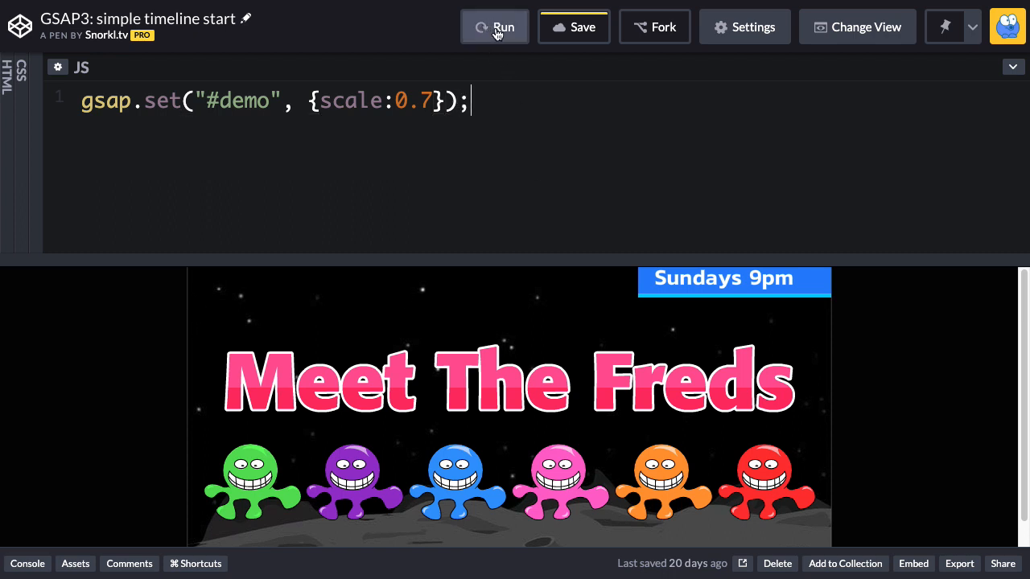
{"action": "left_click", "coordinate": [494, 27]}
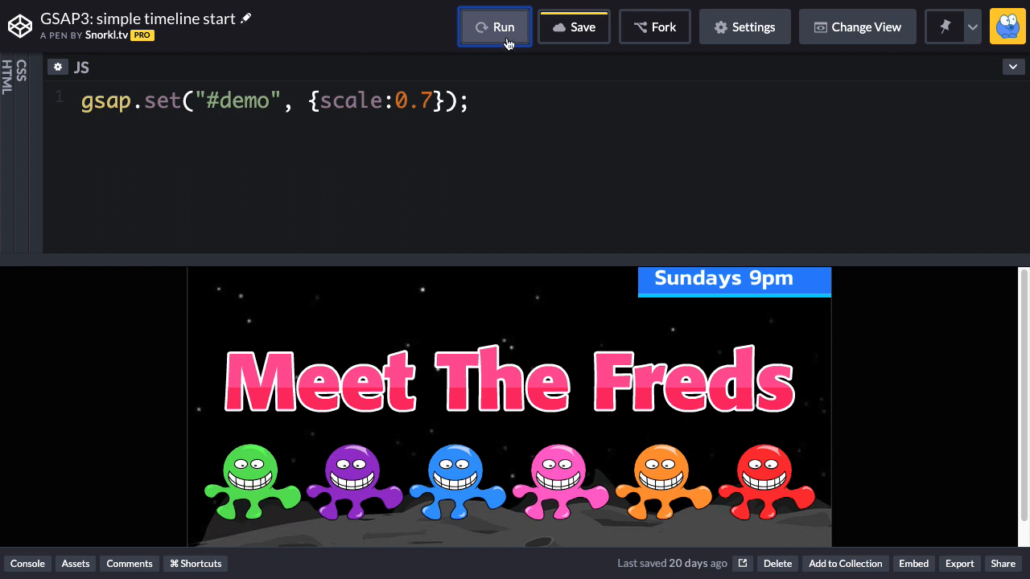
{"action": "left_click", "coordinate": [495, 27]}
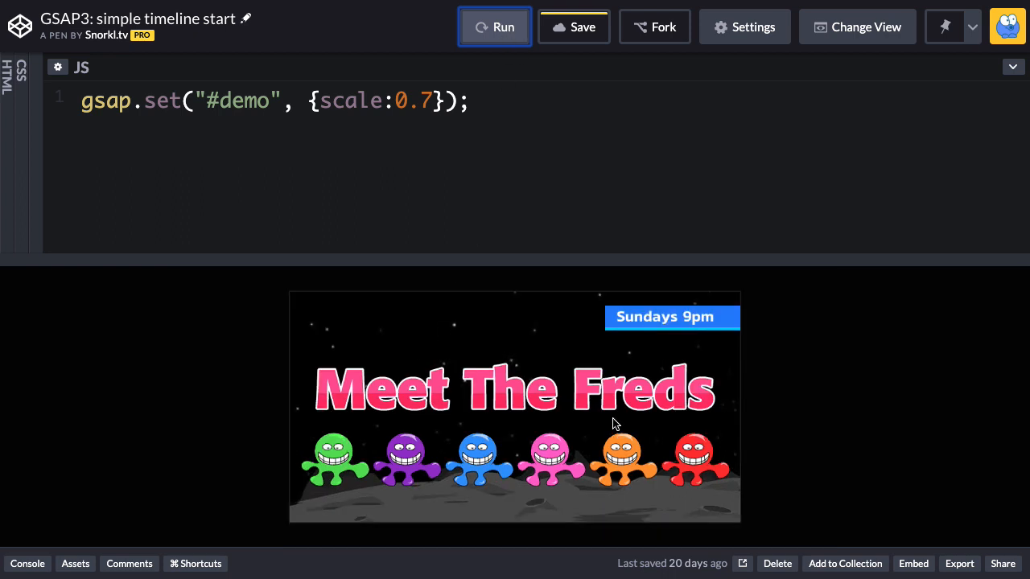
{"action": "mouse_move", "coordinate": [726, 404]}
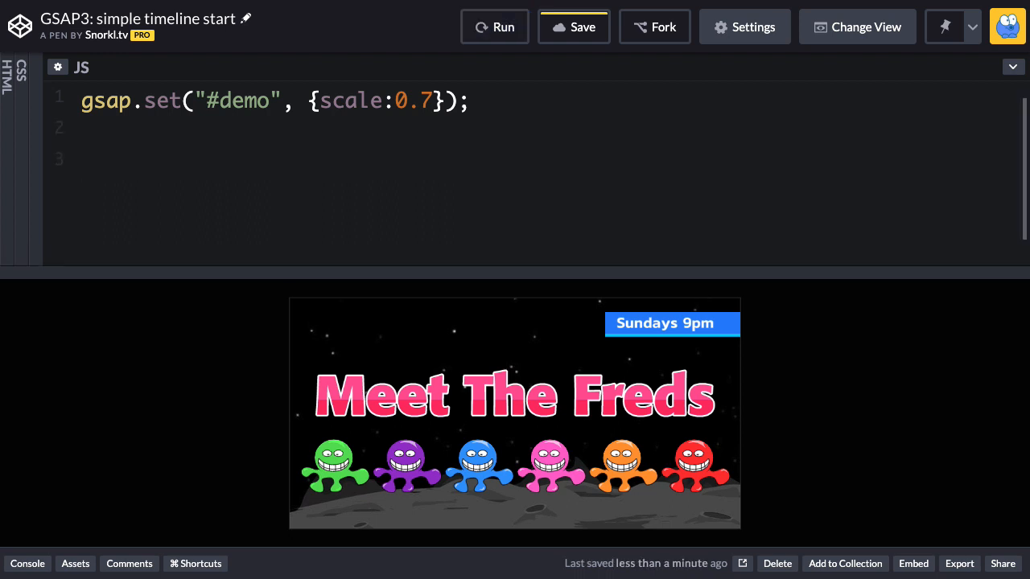
Step: Add gsap.timeline().from("#demo", {opacity:0}) and rerun to watch the banner fade in
{"action": "type", "text": "gsa"}
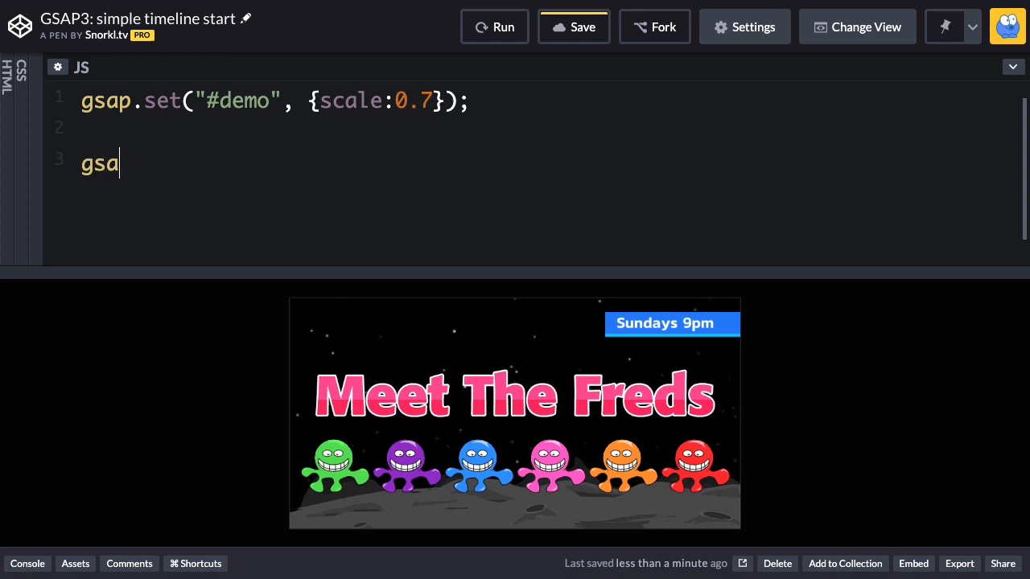
{"action": "type", "text": "p.time"}
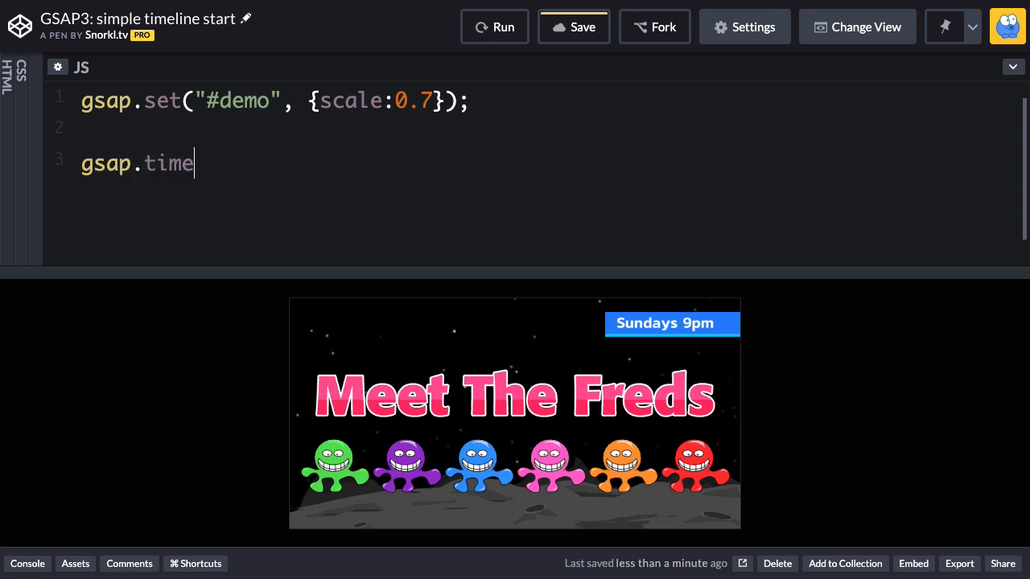
{"action": "type", "text": "line()"}
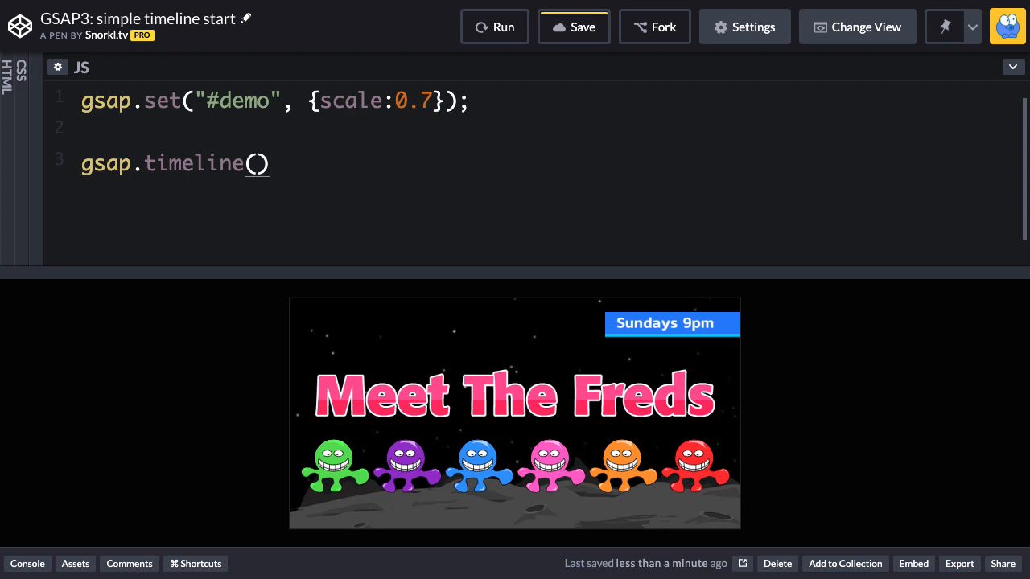
{"action": "type", "text": ".from(\""}
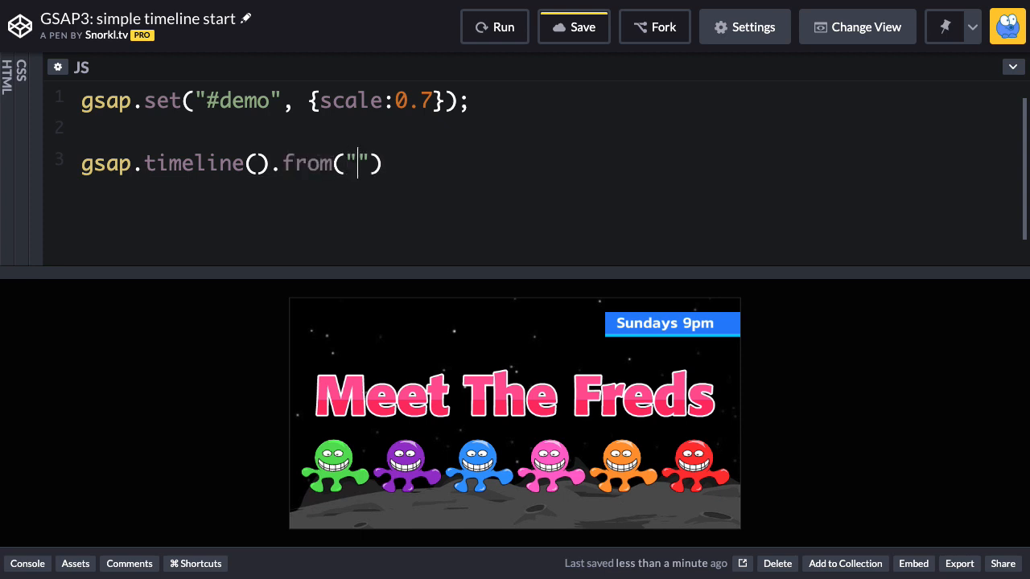
{"action": "type", "text": "#demo"}
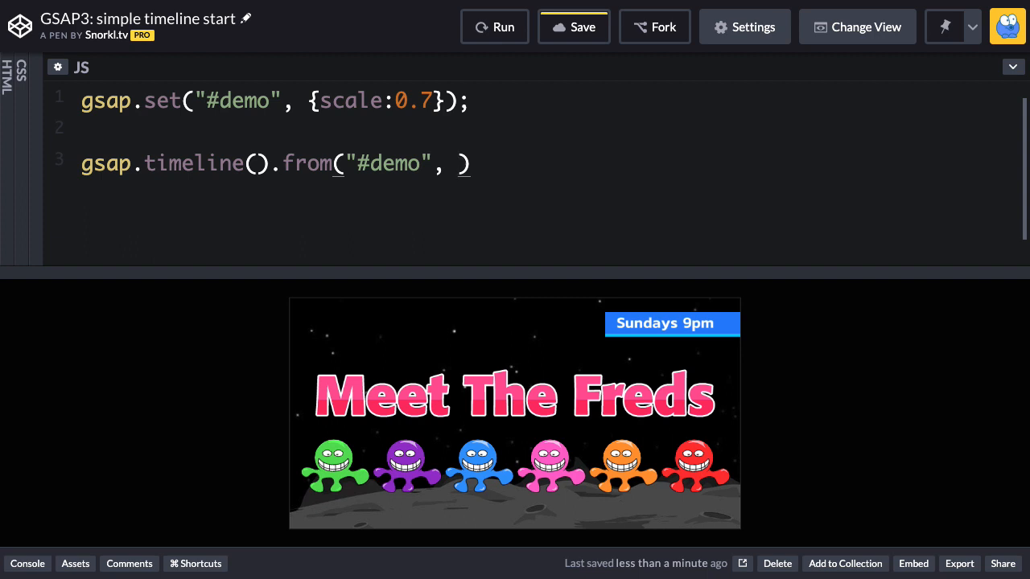
{"action": "type", "text": "{}"}
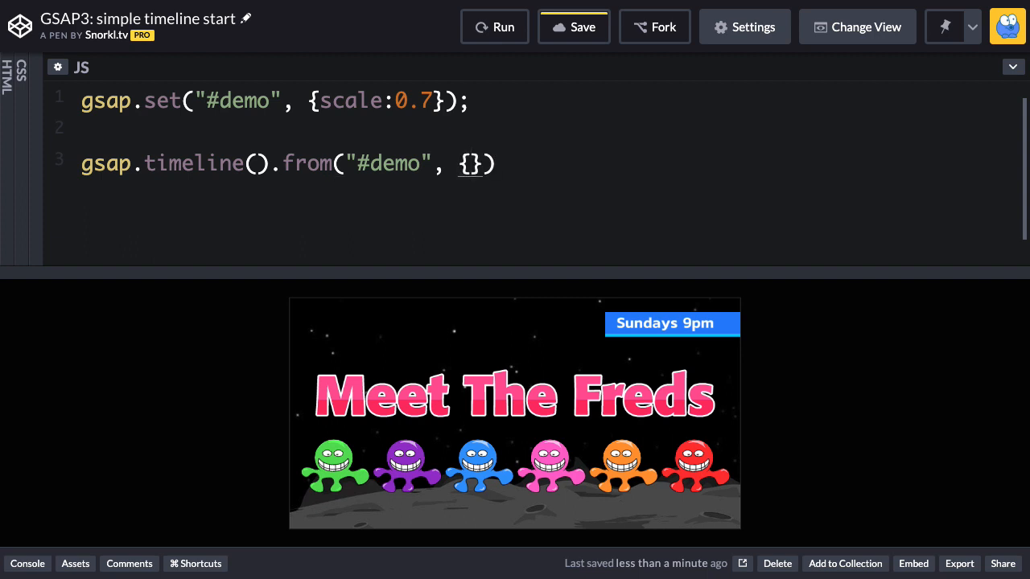
{"action": "type", "text": "opaci"}
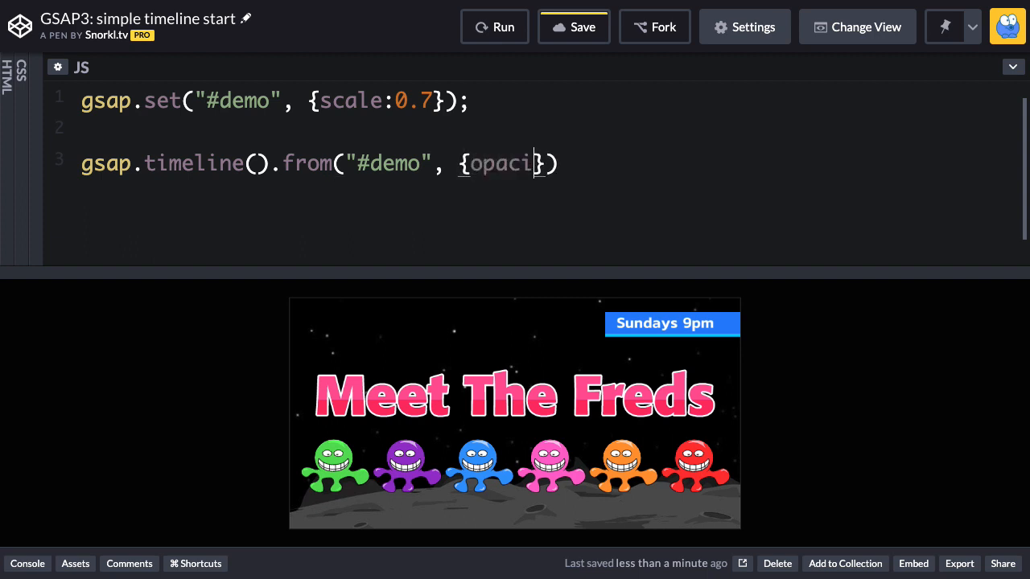
{"action": "type", "text": "ty:0"}
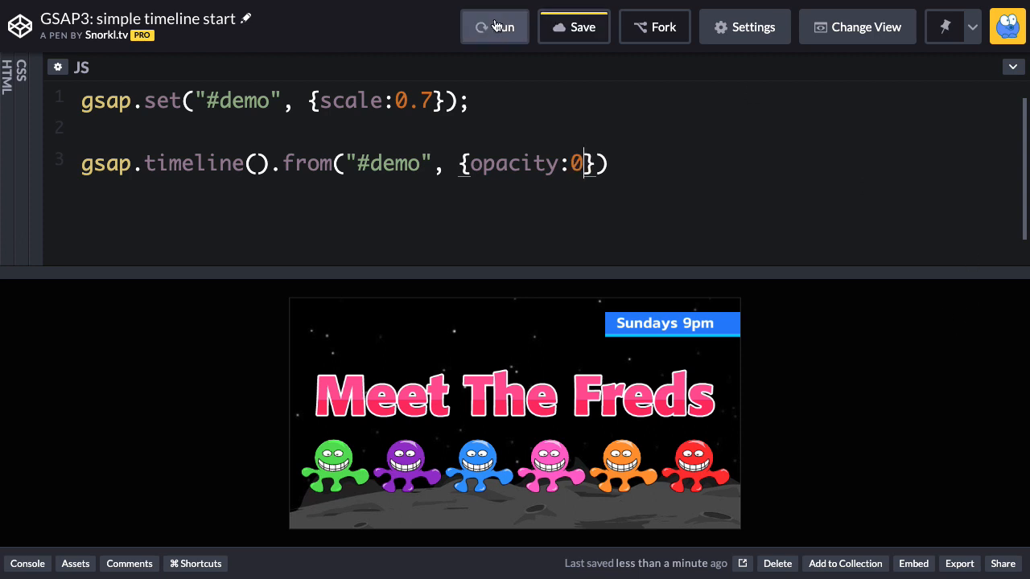
{"action": "left_click", "coordinate": [494, 27]}
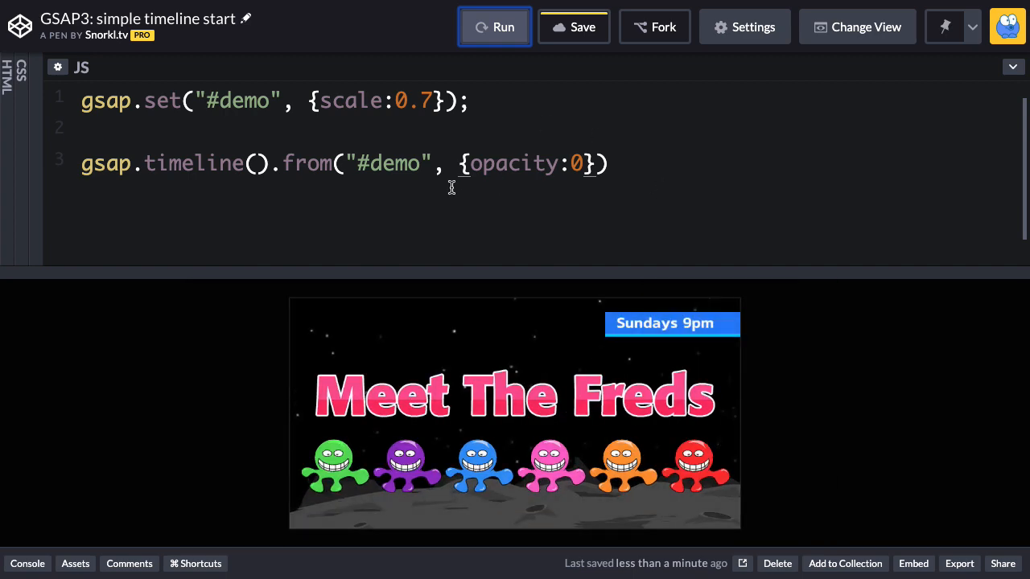
{"action": "mouse_move", "coordinate": [674, 489]}
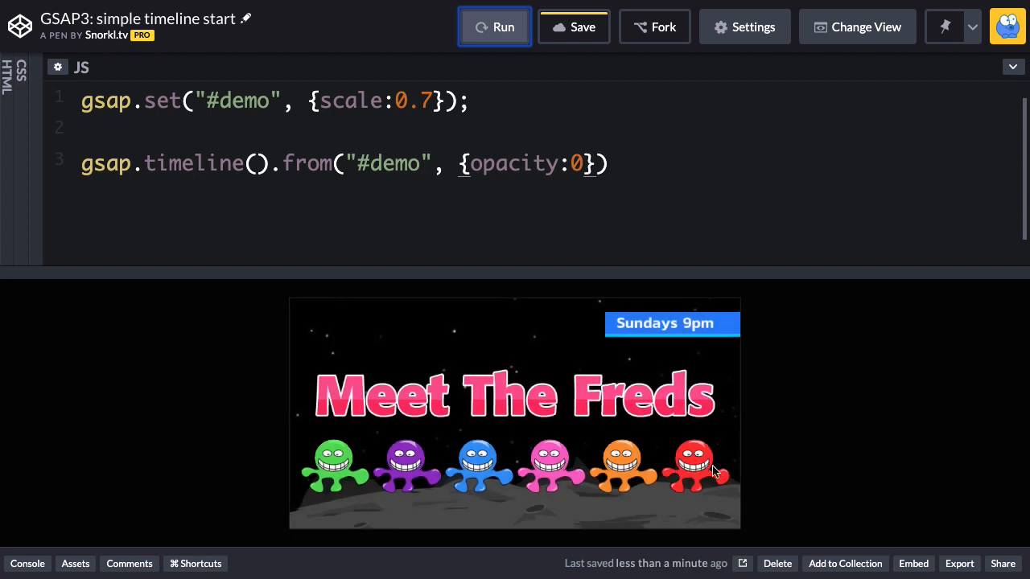
{"action": "mouse_move", "coordinate": [600, 337]}
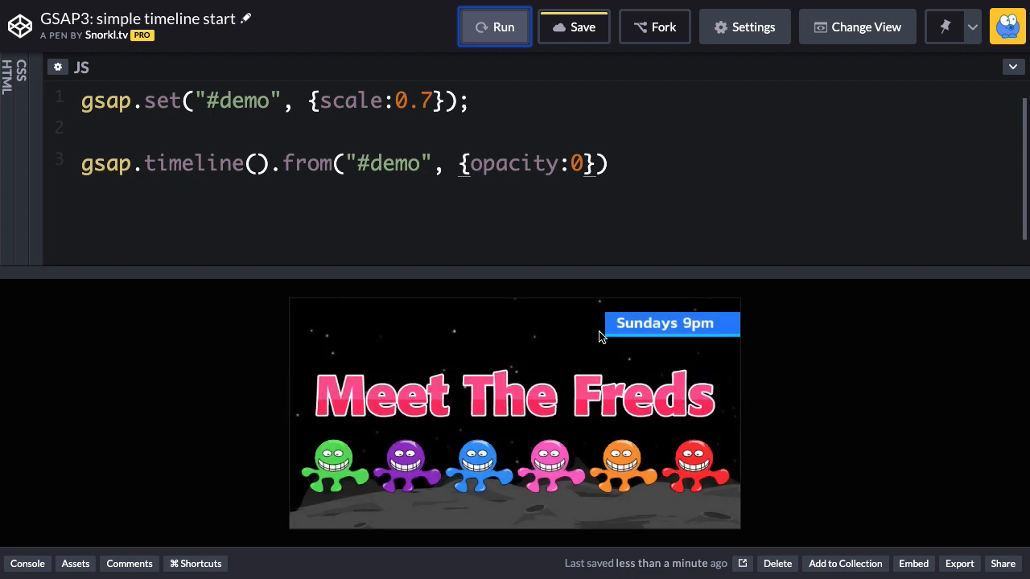
{"action": "mouse_move", "coordinate": [537, 307]}
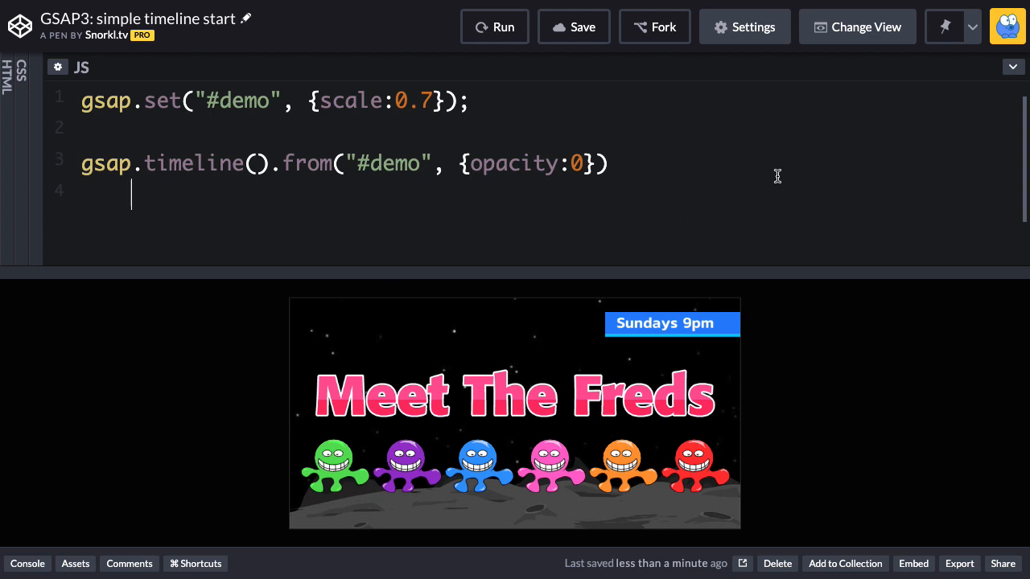
Step: Chain .from("#title", {opacity:0, scale:0, ease:"back"}) onto the timeline
{"action": "type", "text": ".from(\""}
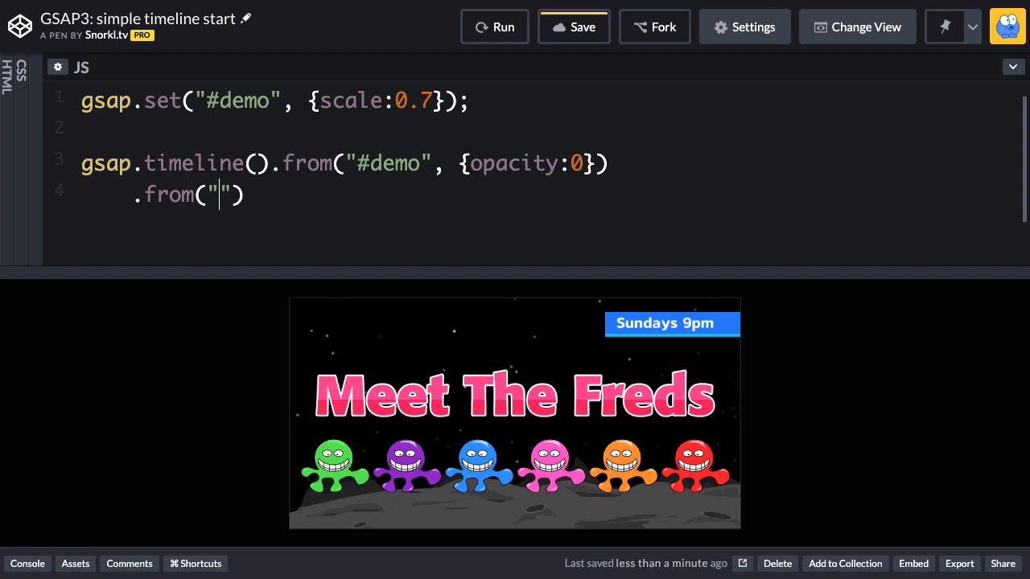
{"action": "type", "text": "#title"}
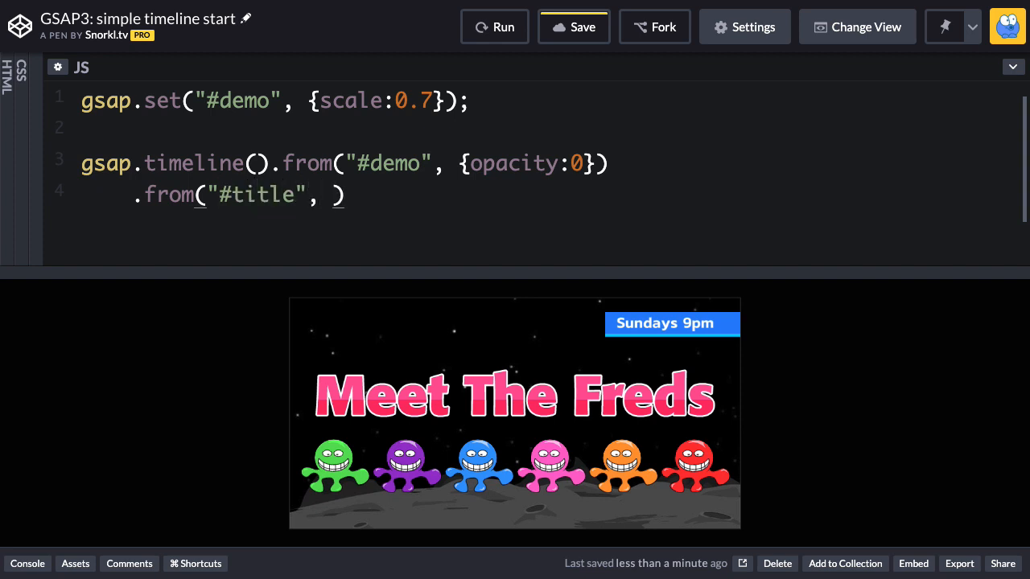
{"action": "type", "text": "{opacity}"}
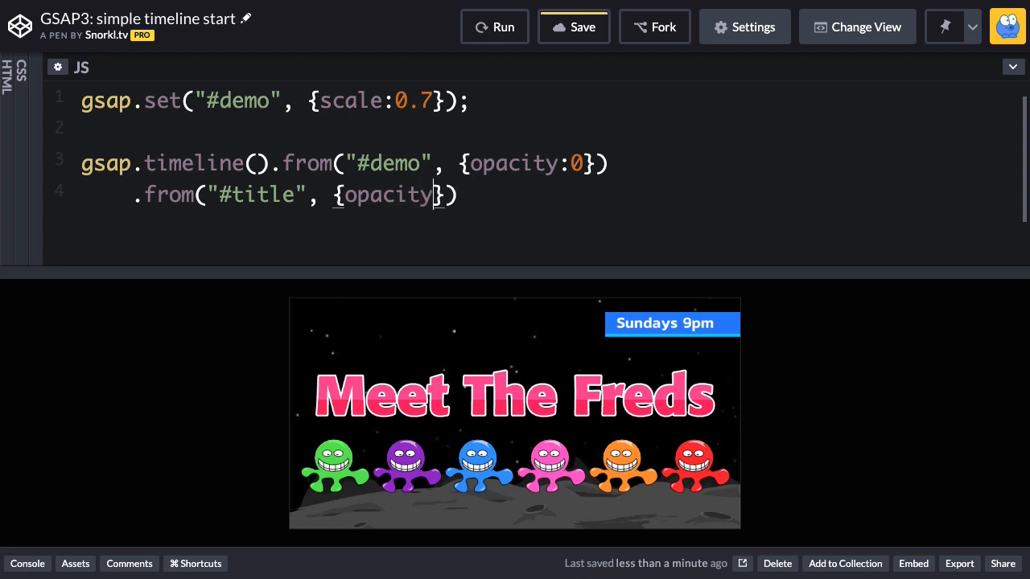
{"action": "type", "text": ":0"}
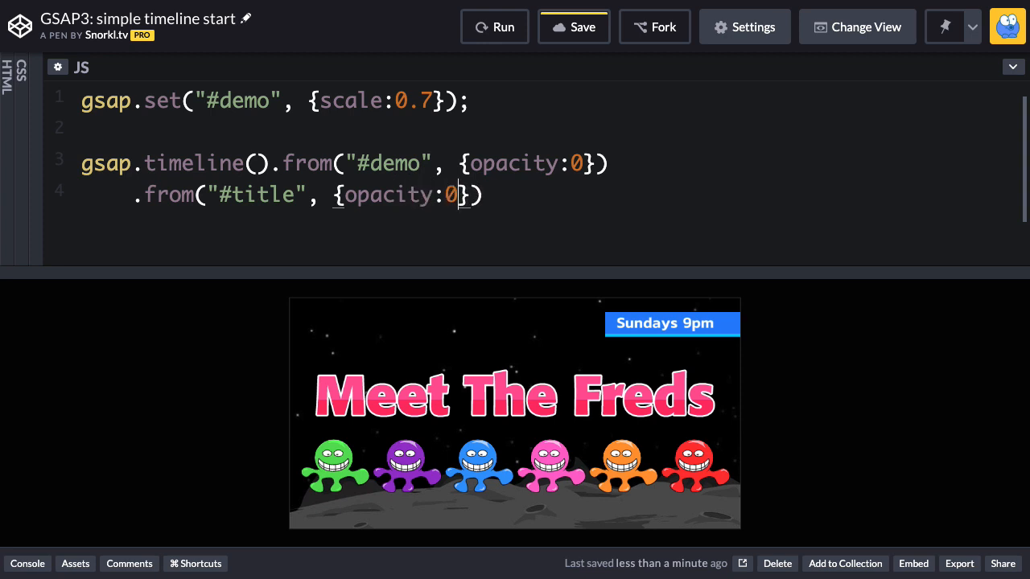
{"action": "type", "text": ", scale:"}
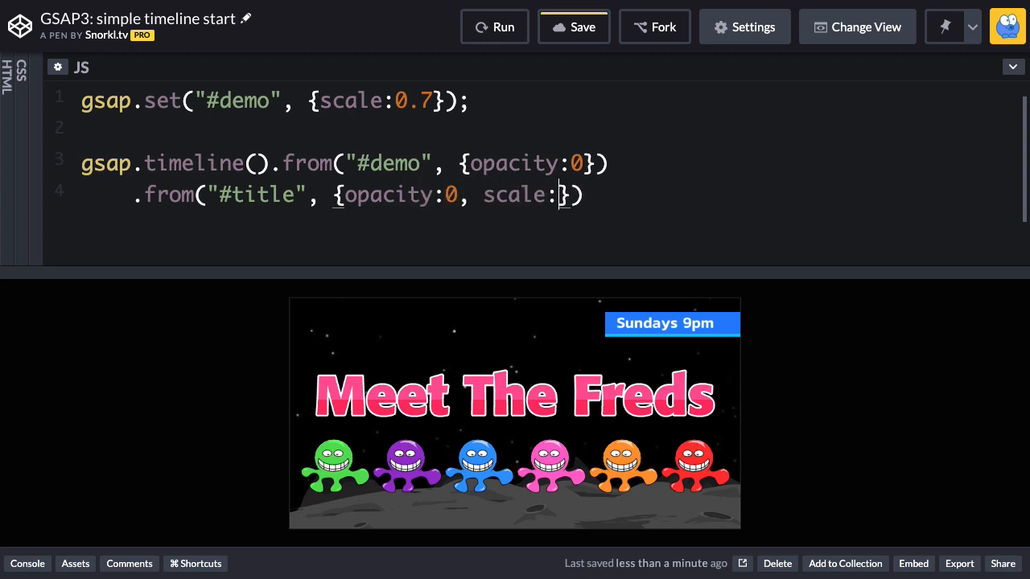
{"action": "type", "text": "0"}
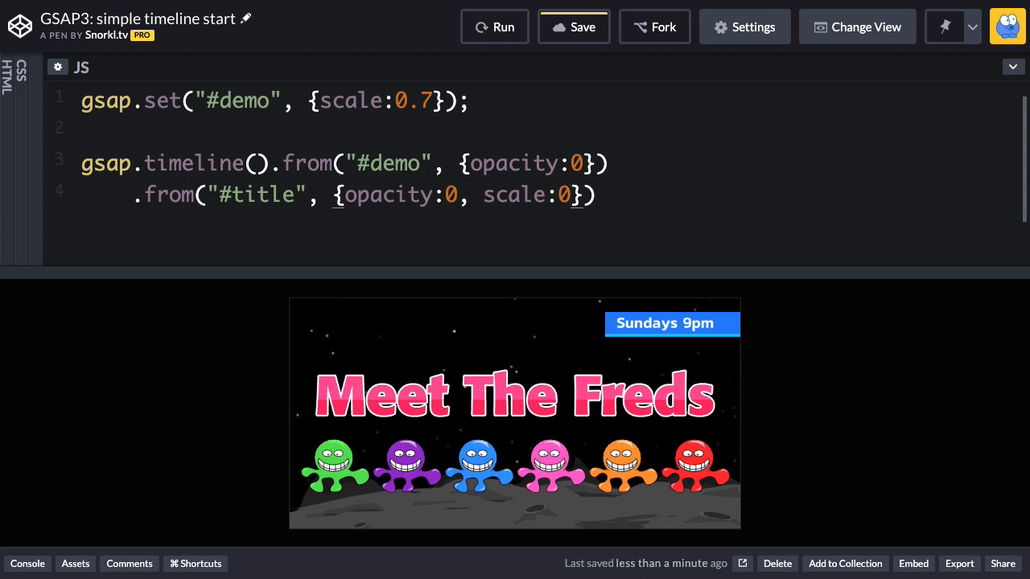
{"action": "type", "text": "ease"}
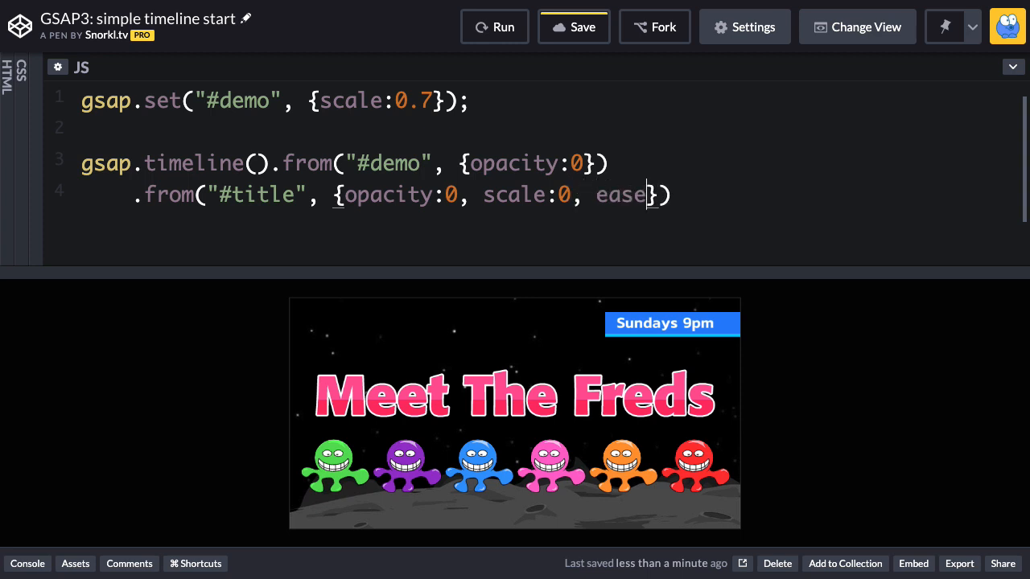
{"action": "type", "text": "\"back\""}
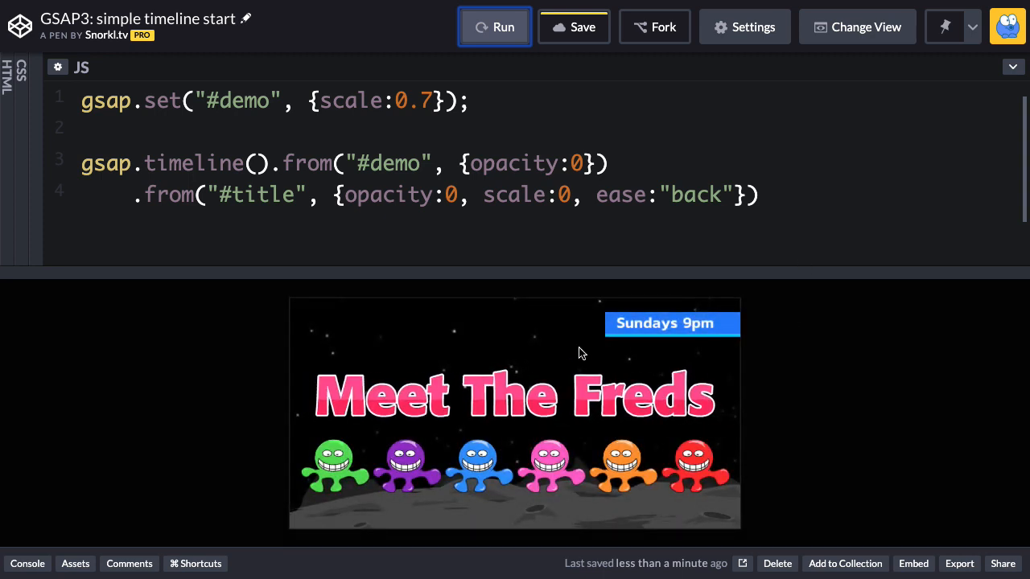
{"action": "mouse_move", "coordinate": [682, 418]}
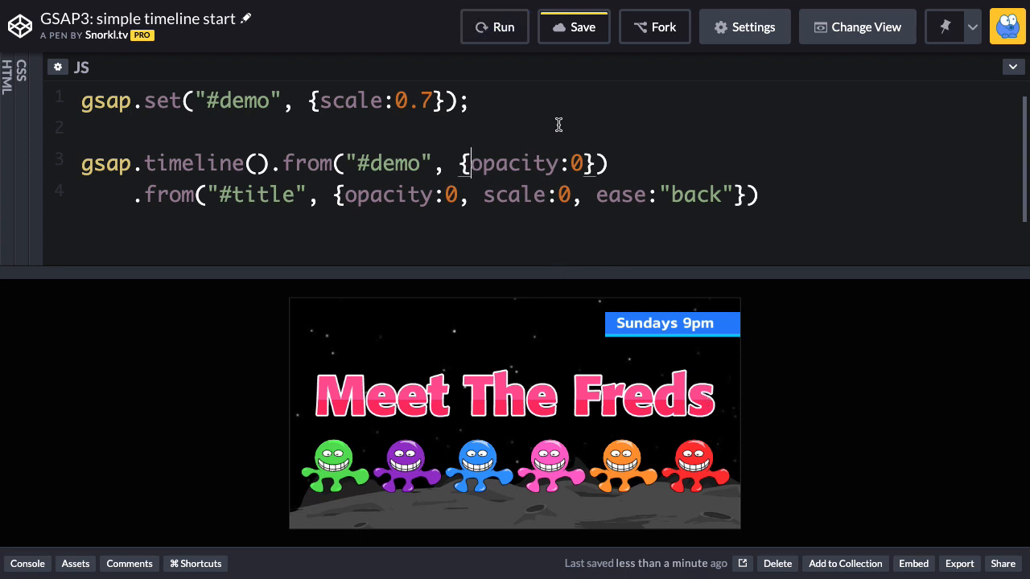
{"action": "type", "text": "d"}
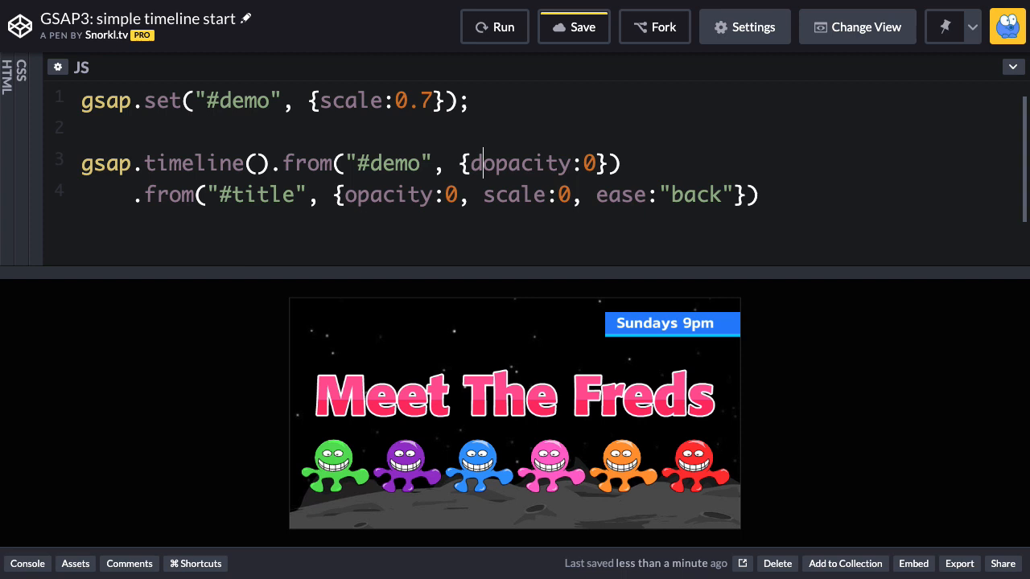
Step: Give the #demo fade-in tween duration:1 and rerun the pen
{"action": "type", "text": "duration:1,"}
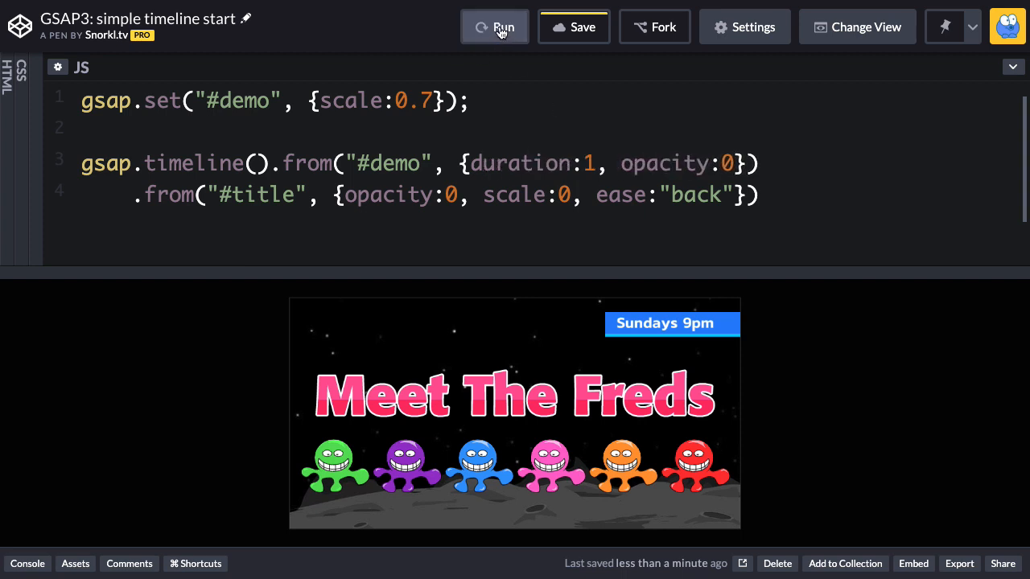
{"action": "left_click", "coordinate": [494, 27]}
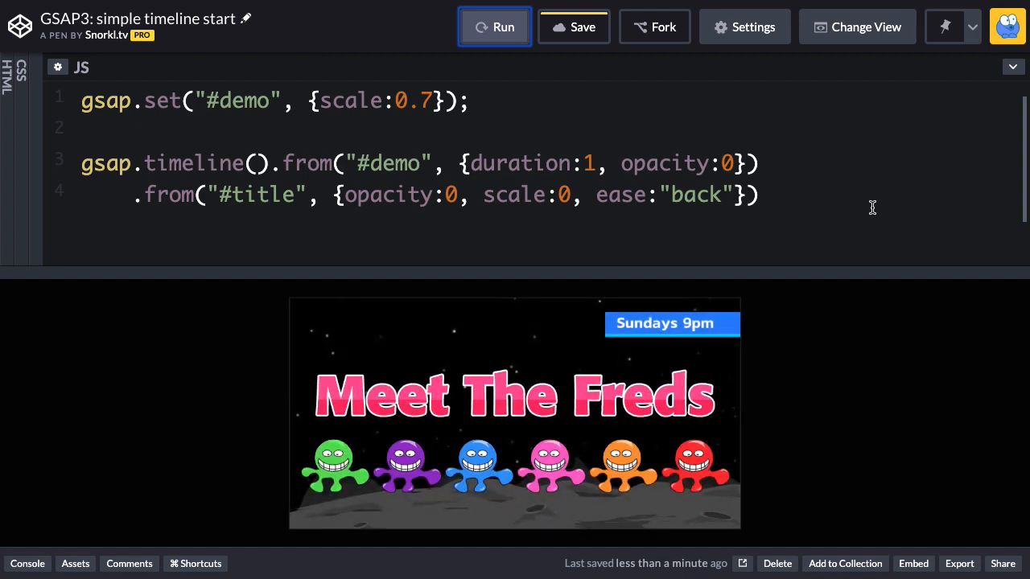
{"action": "mouse_move", "coordinate": [856, 211]}
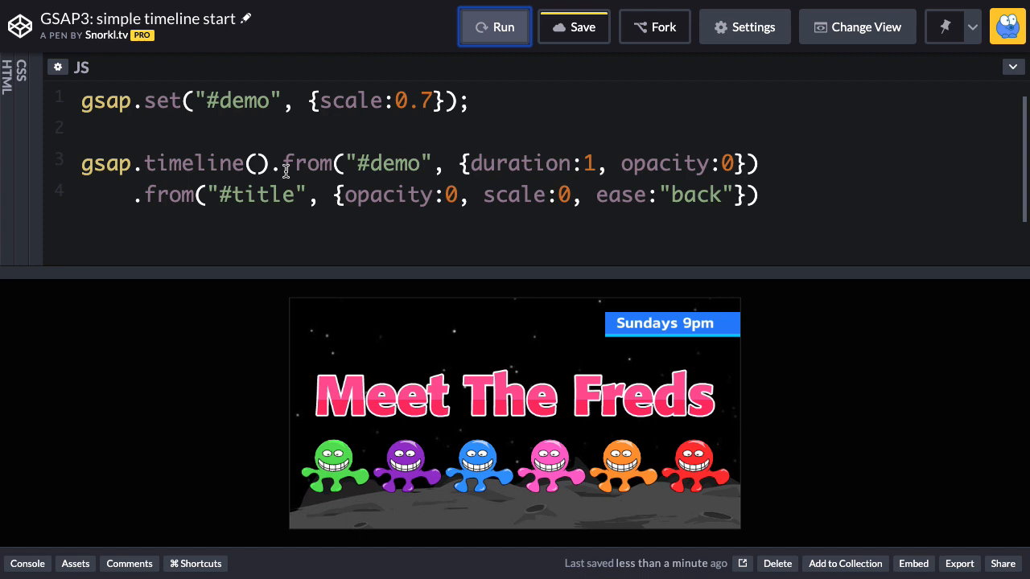
Step: Put the first .from tween on its own line and remove the blank line before it
{"action": "key", "text": "Enter"}
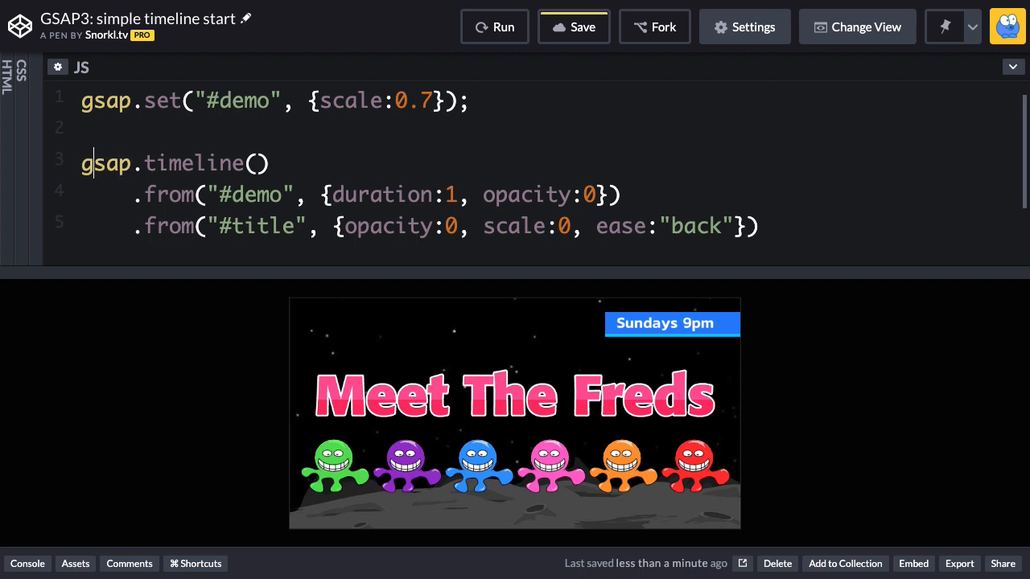
{"action": "key", "text": "Backspace"}
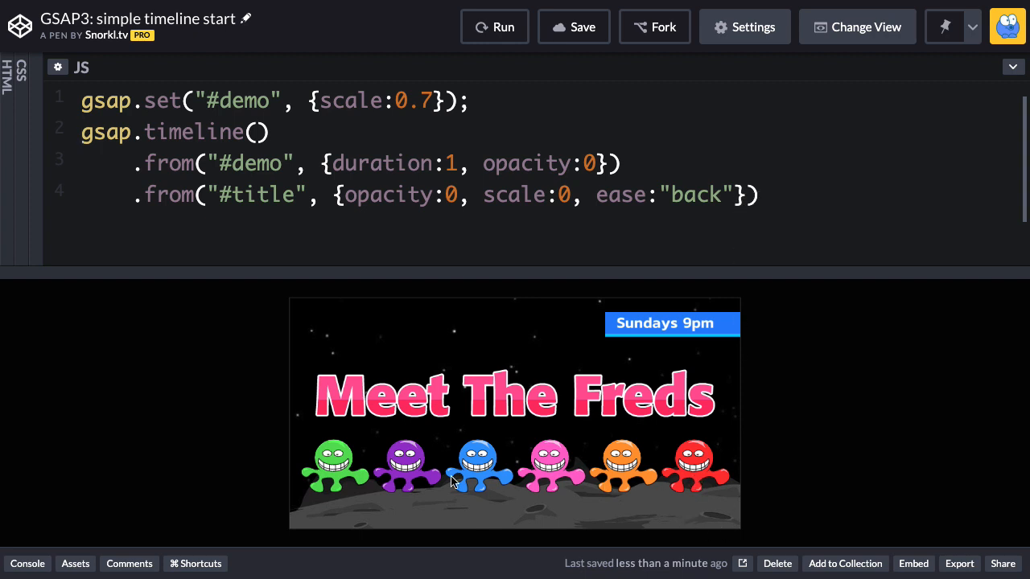
{"action": "mouse_move", "coordinate": [694, 481]}
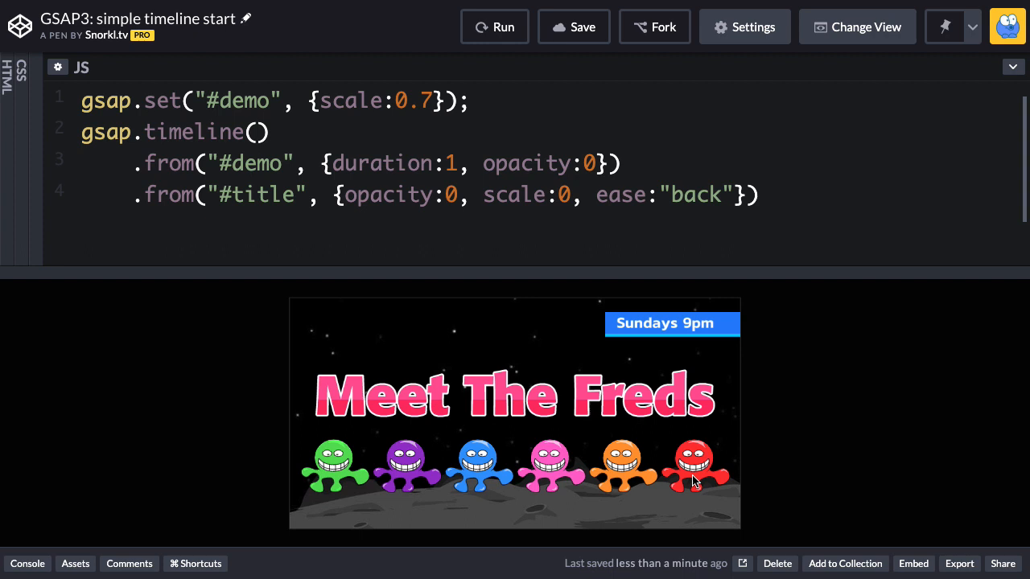
{"action": "mouse_move", "coordinate": [356, 473]}
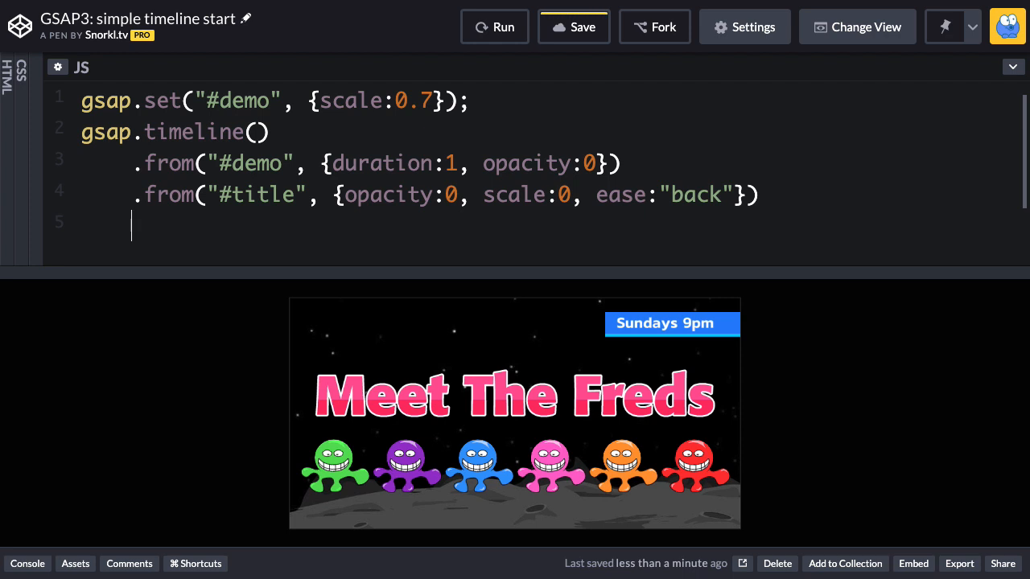
Step: Add a #freds img tween from y:160 with stagger 0.1, duration 0.8 and "back" ease
{"action": "type", "text": ".from(\"\")"}
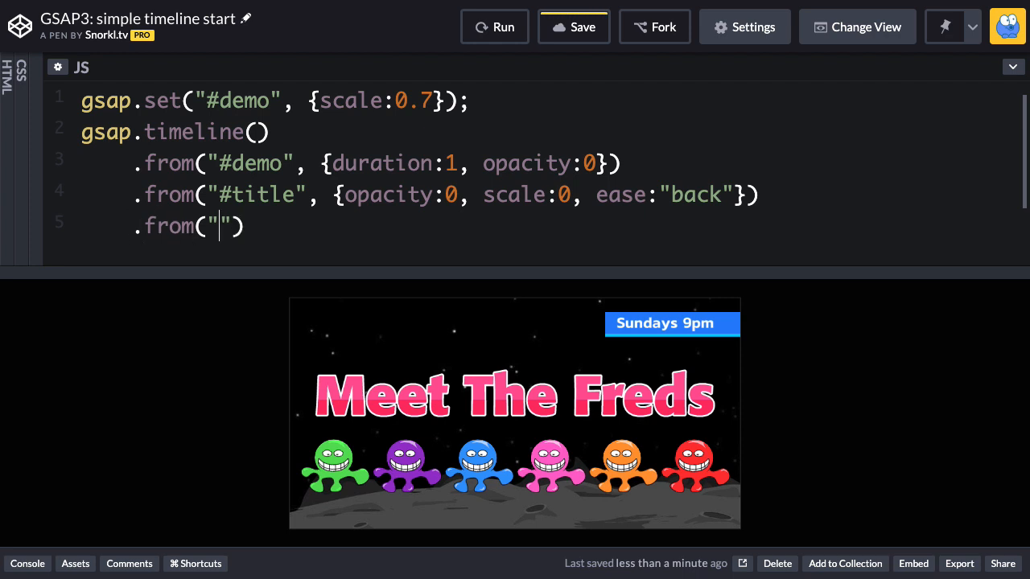
{"action": "type", "text": "#fre"}
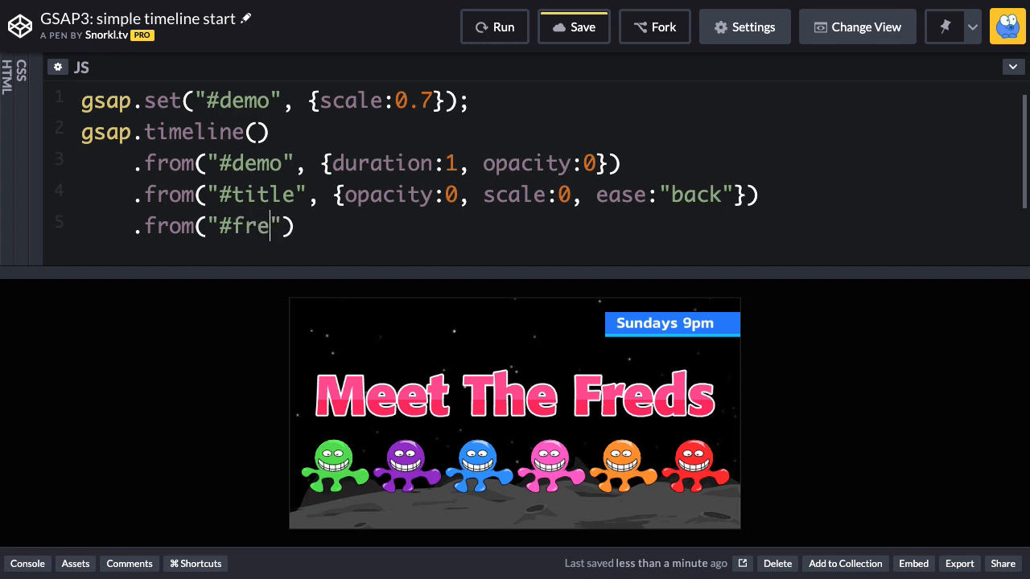
{"action": "type", "text": "ds"}
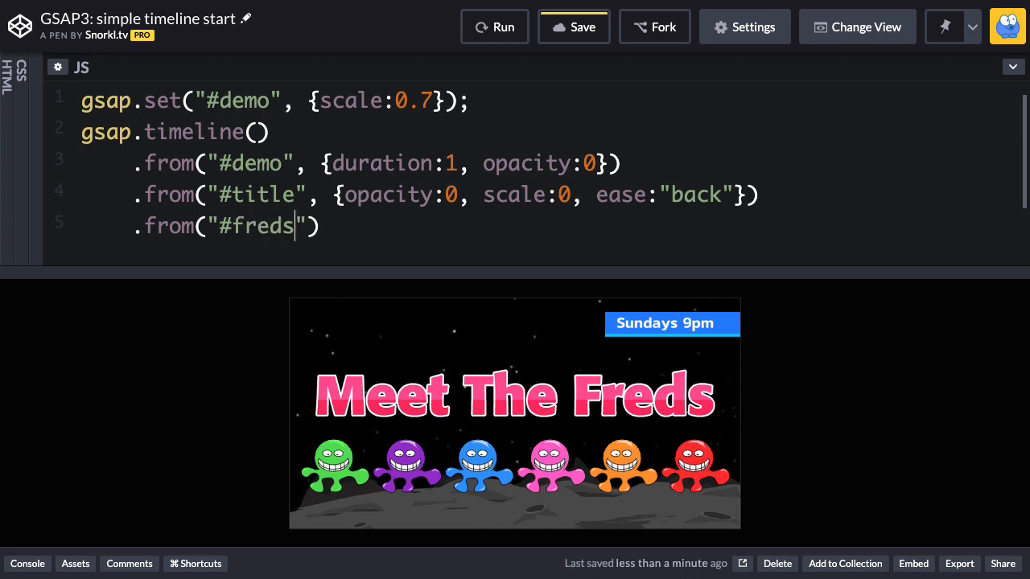
{"action": "type", "text": "img"}
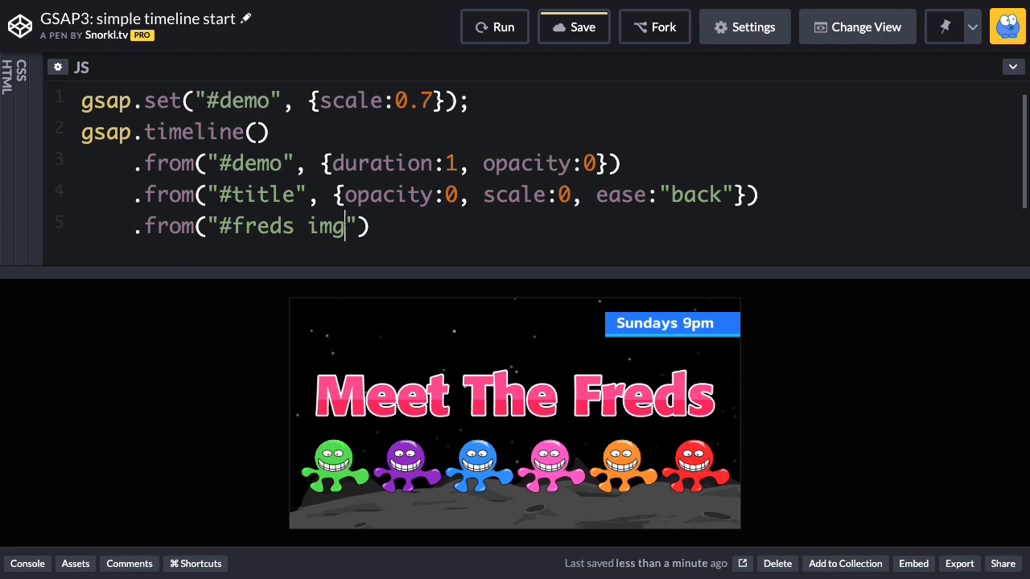
{"action": "type", "text": "\","}
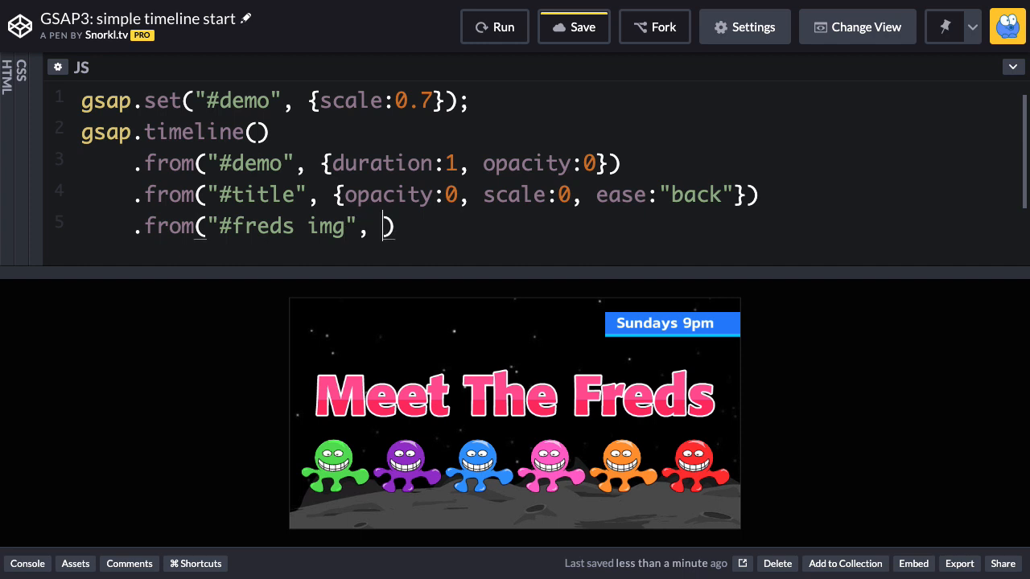
{"action": "type", "text": "{}"}
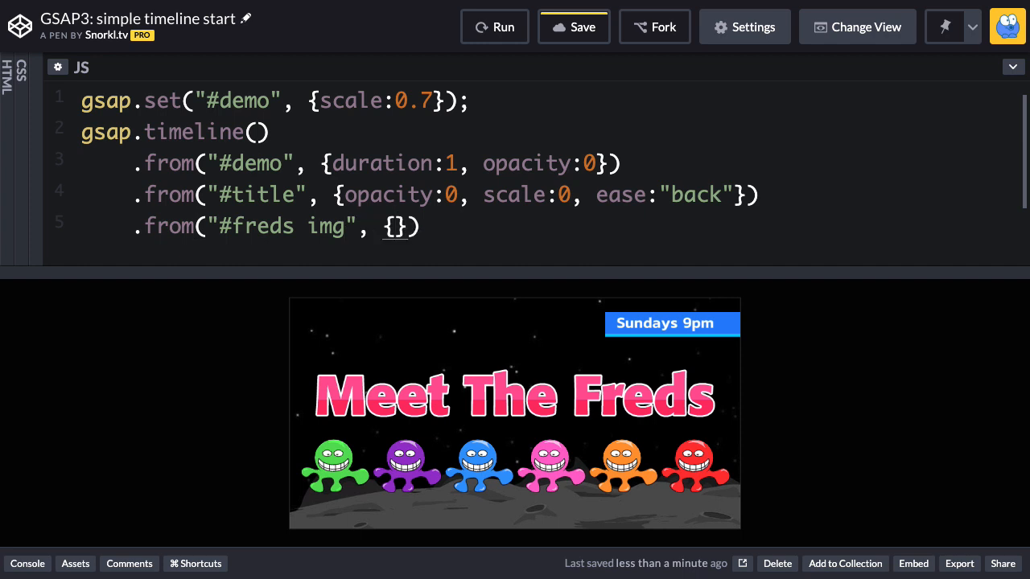
{"action": "type", "text": "y:1"}
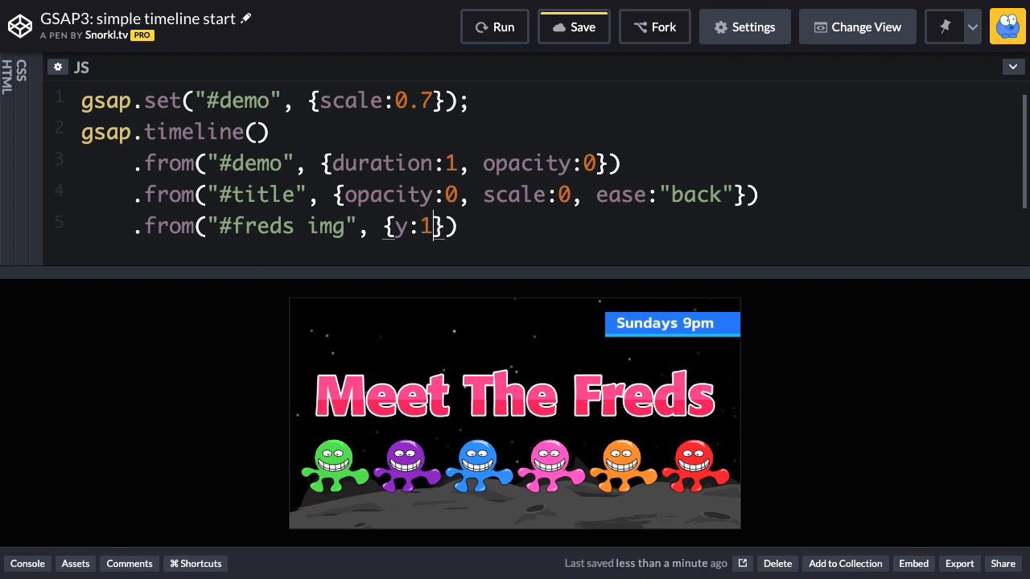
{"action": "type", "text": "60, stagger"}
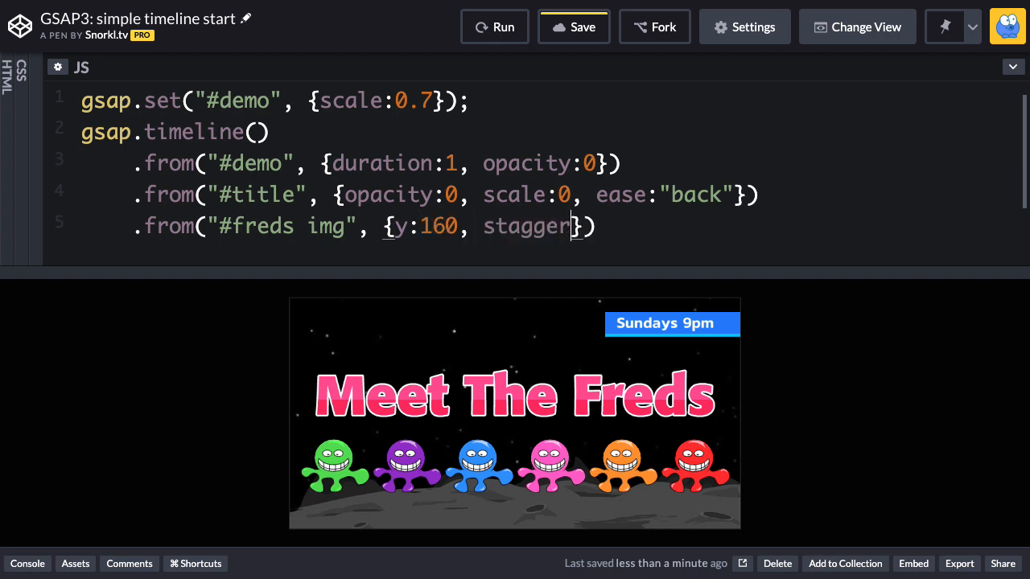
{"action": "type", "text": ":0"}
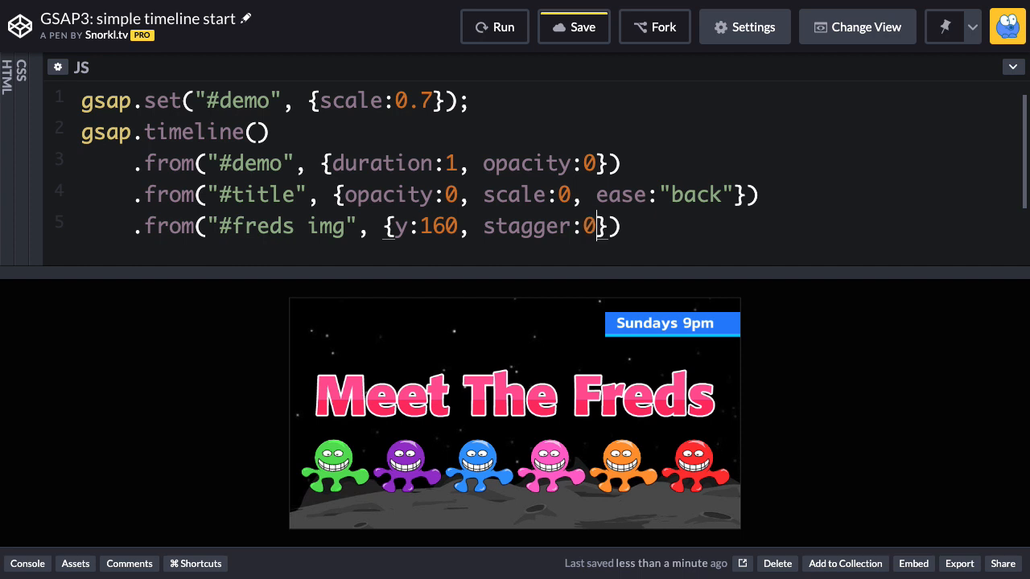
{"action": "type", "text": ".1"}
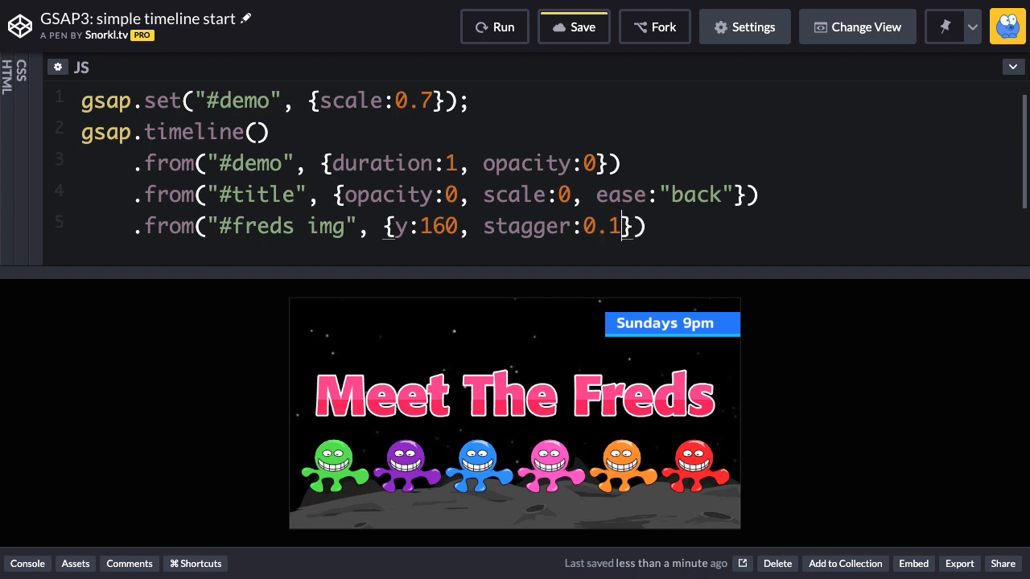
{"action": "type", "text": ", duration:0.8, ease"}
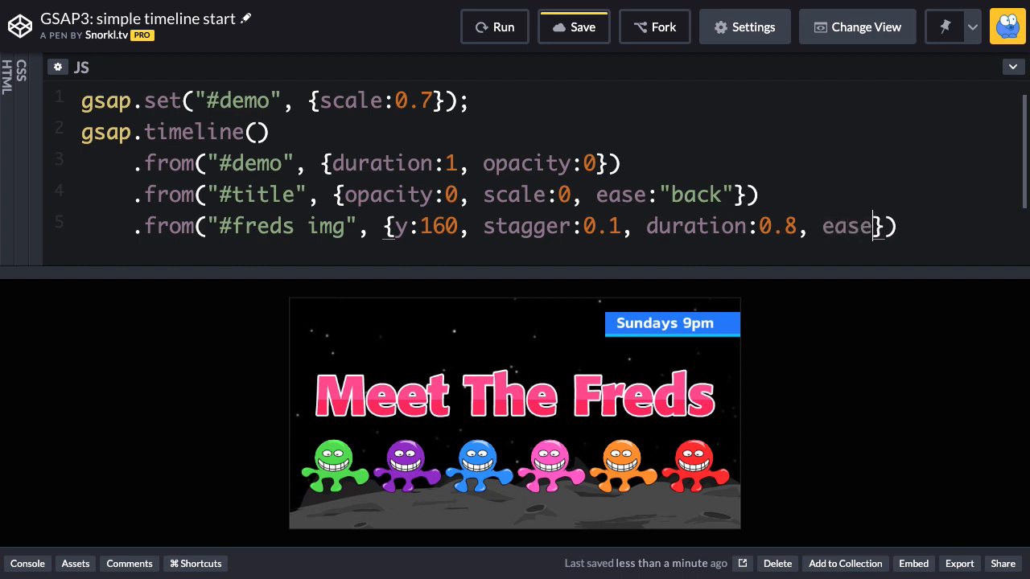
{"action": "type", "text": "\"back\""}
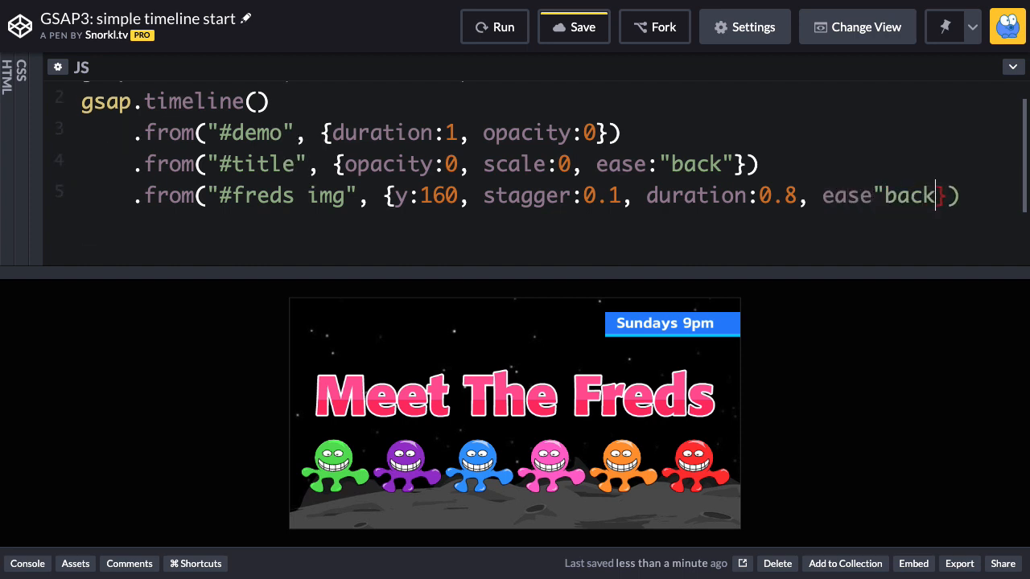
Step: Fix the ease property and replay the banner to watch the freds rise
{"action": "left_click", "coordinate": [494, 27]}
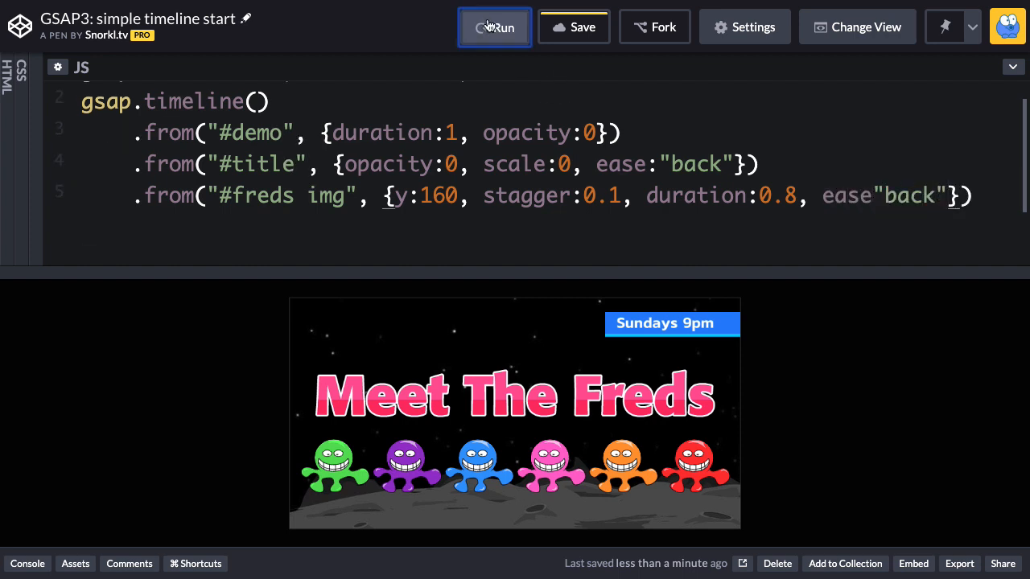
{"action": "left_click", "coordinate": [494, 26]}
{"action": "type", "text": ":"}
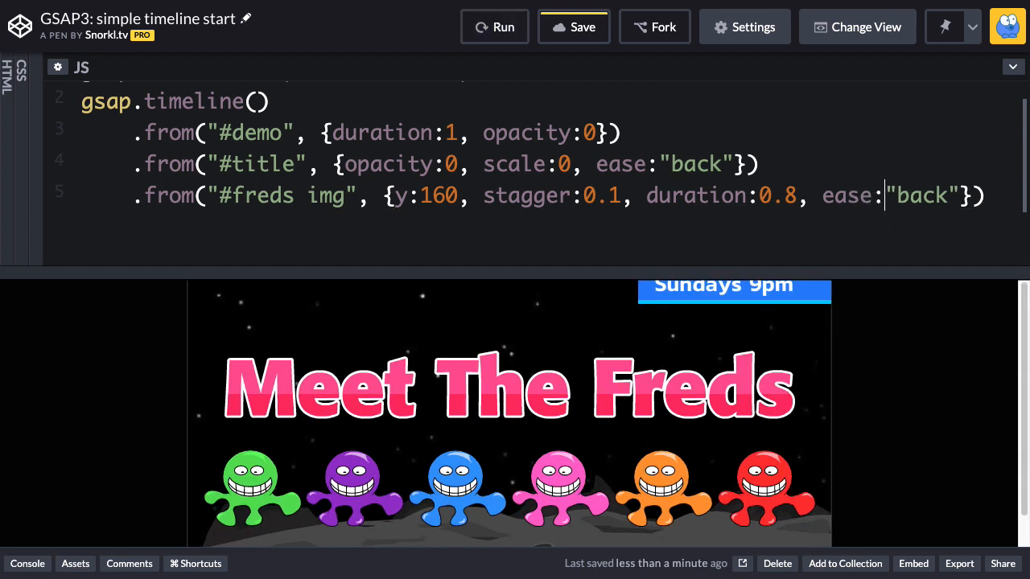
{"action": "left_click", "coordinate": [494, 27]}
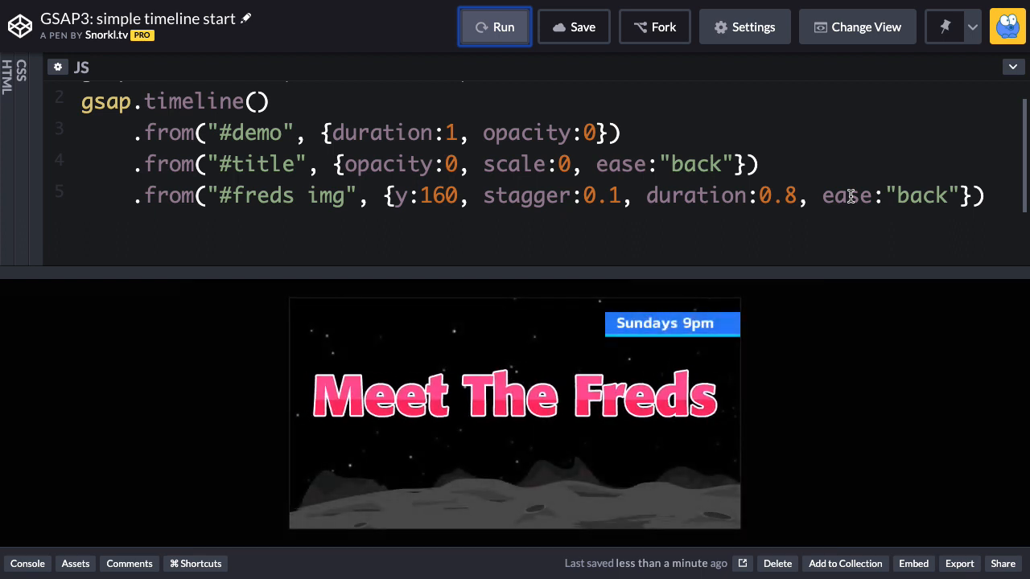
{"action": "left_click", "coordinate": [494, 27]}
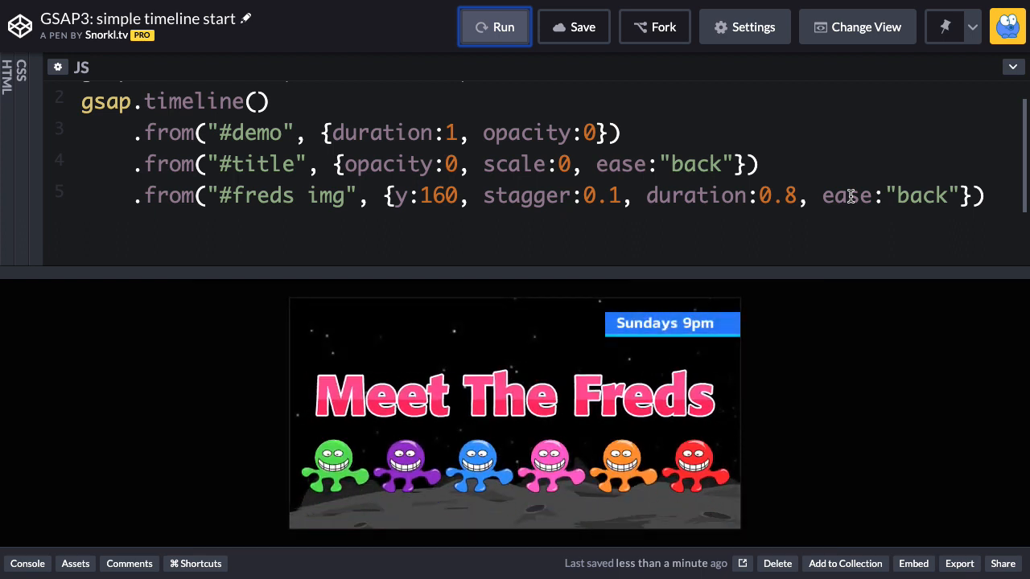
{"action": "left_click", "coordinate": [494, 26]}
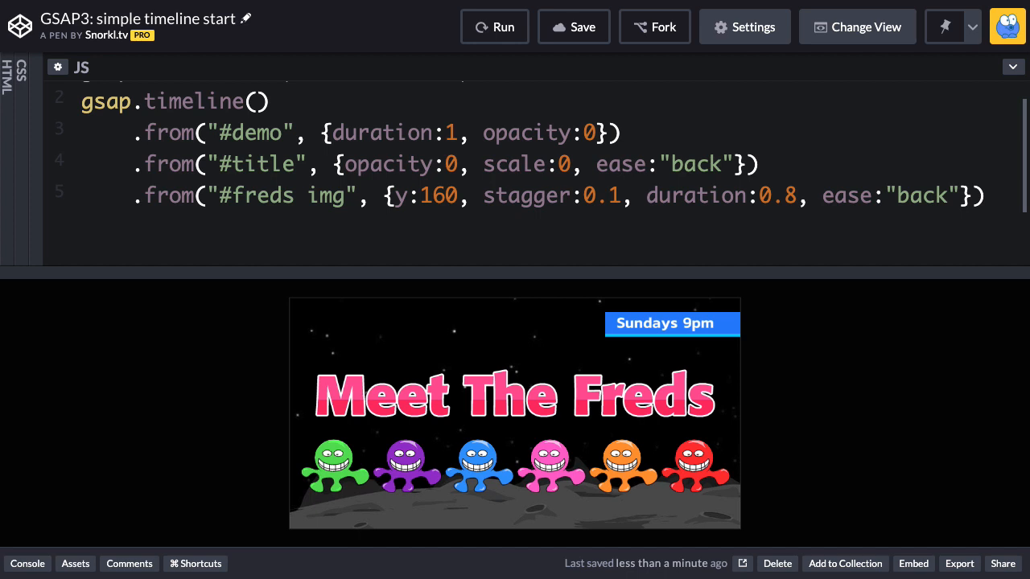
{"action": "mouse_move", "coordinate": [764, 106]}
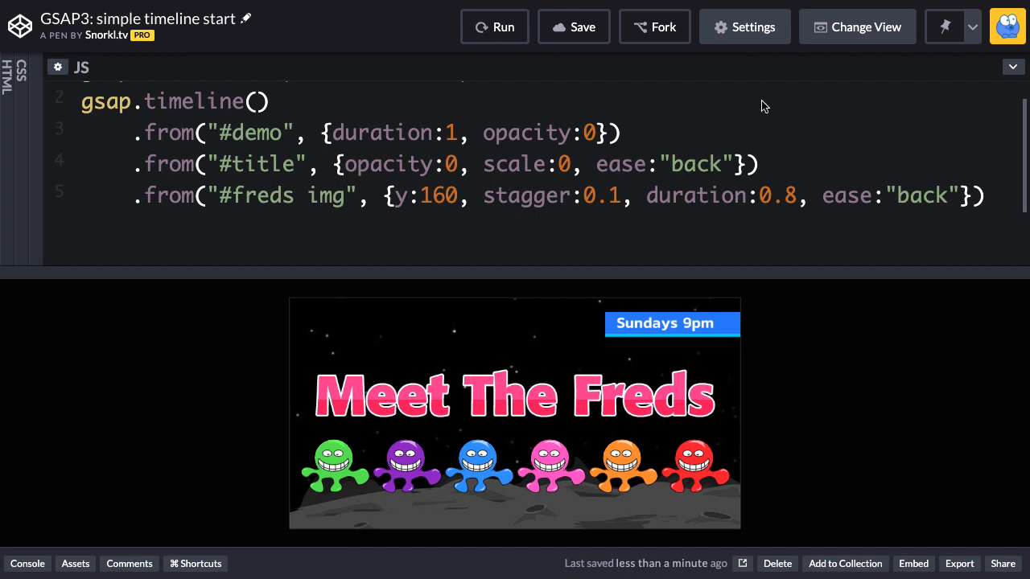
{"action": "mouse_move", "coordinate": [738, 338]}
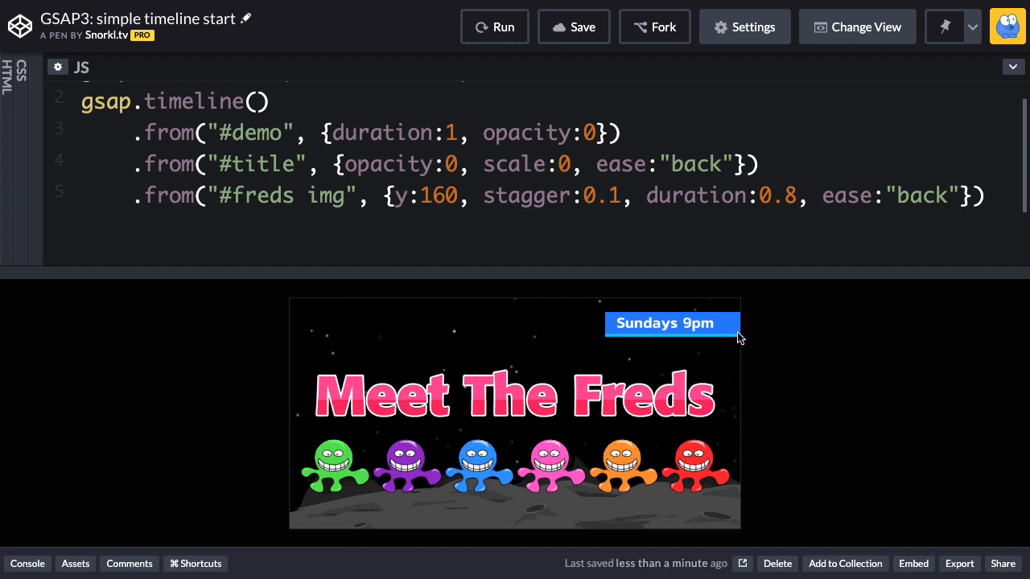
{"action": "mouse_move", "coordinate": [726, 342]}
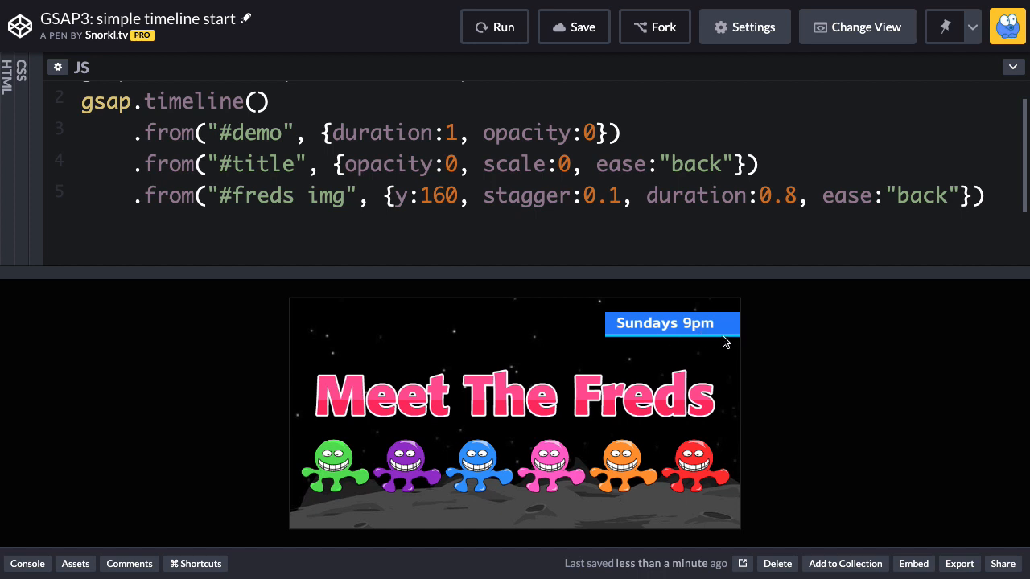
{"action": "mouse_move", "coordinate": [867, 348]}
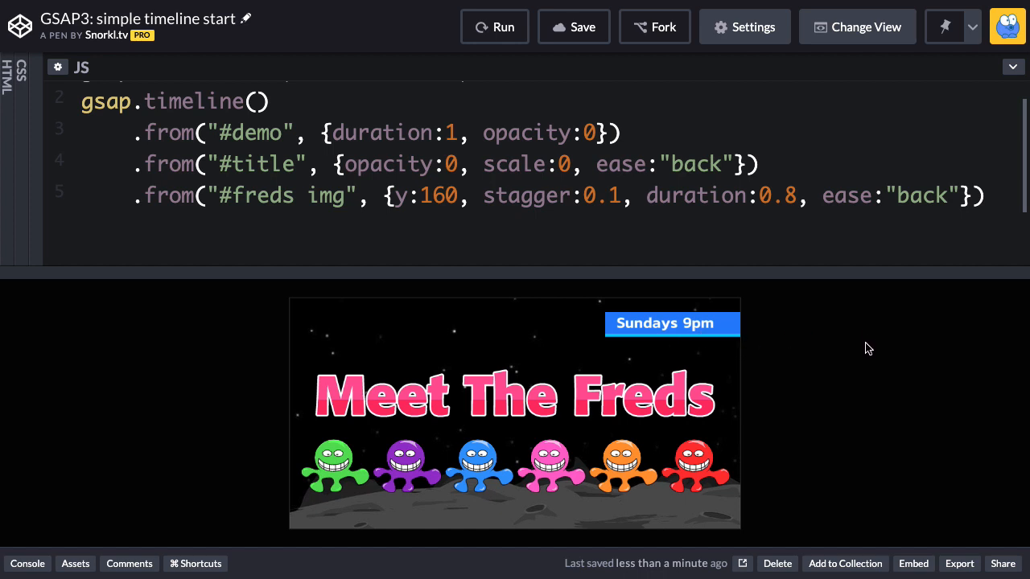
Step: Append .from("#time", {x:100}) after the freds tween and replay the animation
{"action": "left_click", "coordinate": [980, 195]}
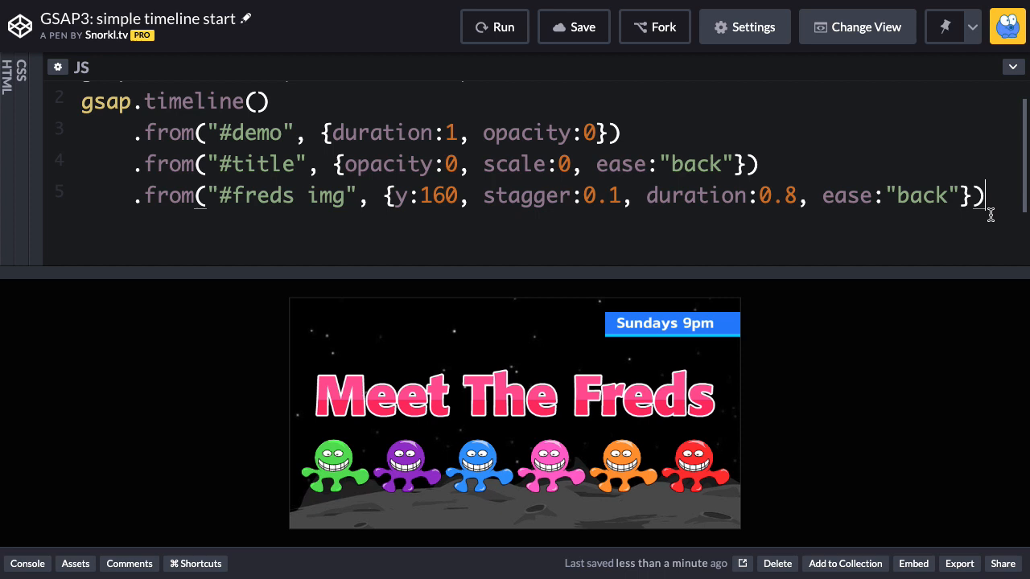
{"action": "key", "text": "enter"}
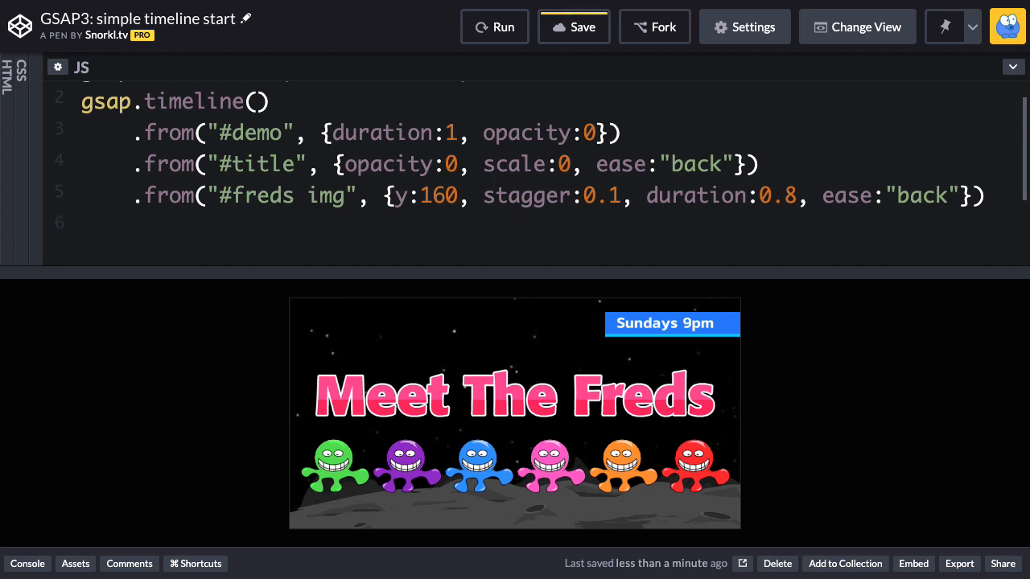
{"action": "type", "text": ".from(\"\")"}
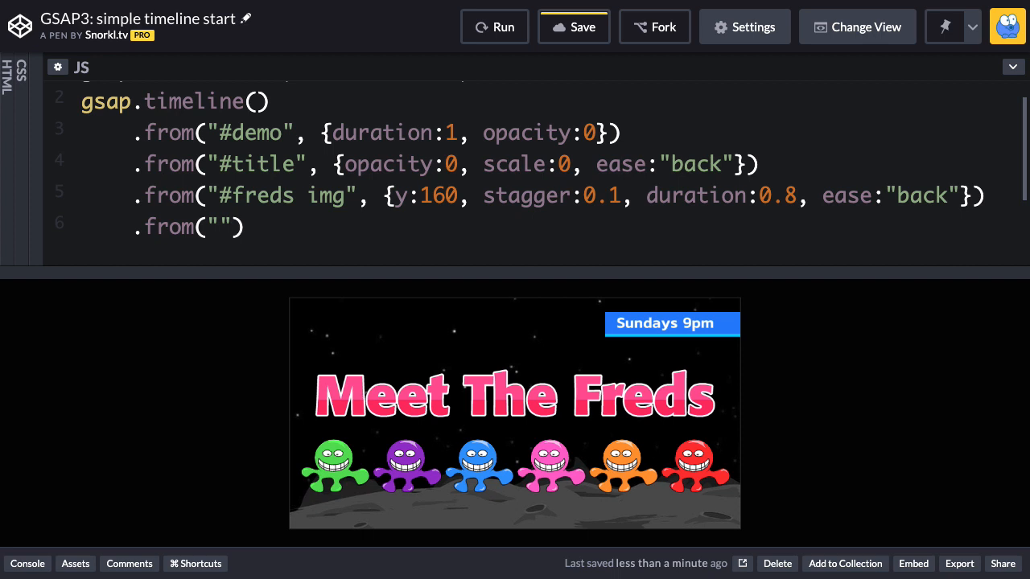
{"action": "type", "text": "#time"}
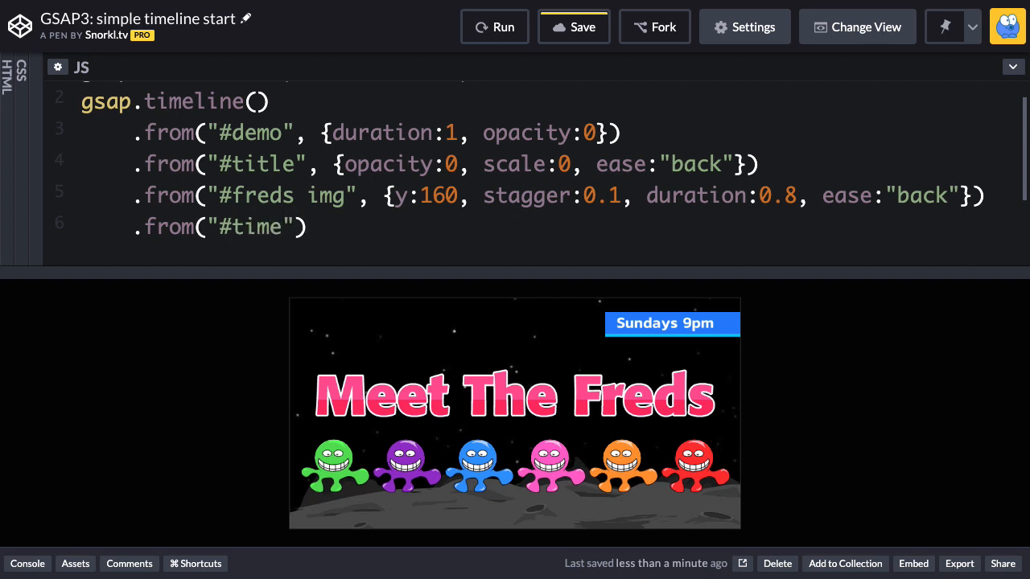
{"action": "type", "text": ","}
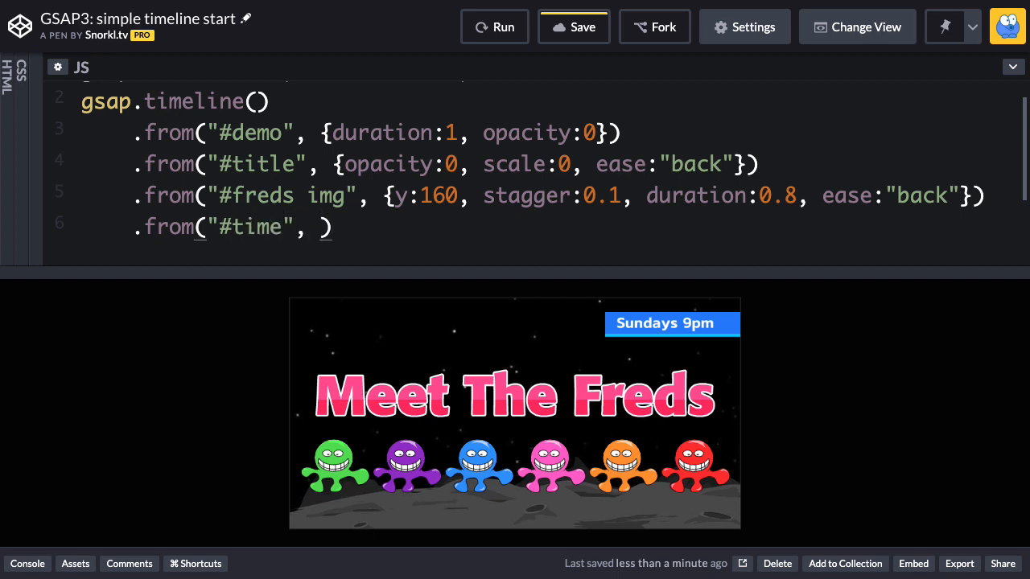
{"action": "type", "text": "{}"}
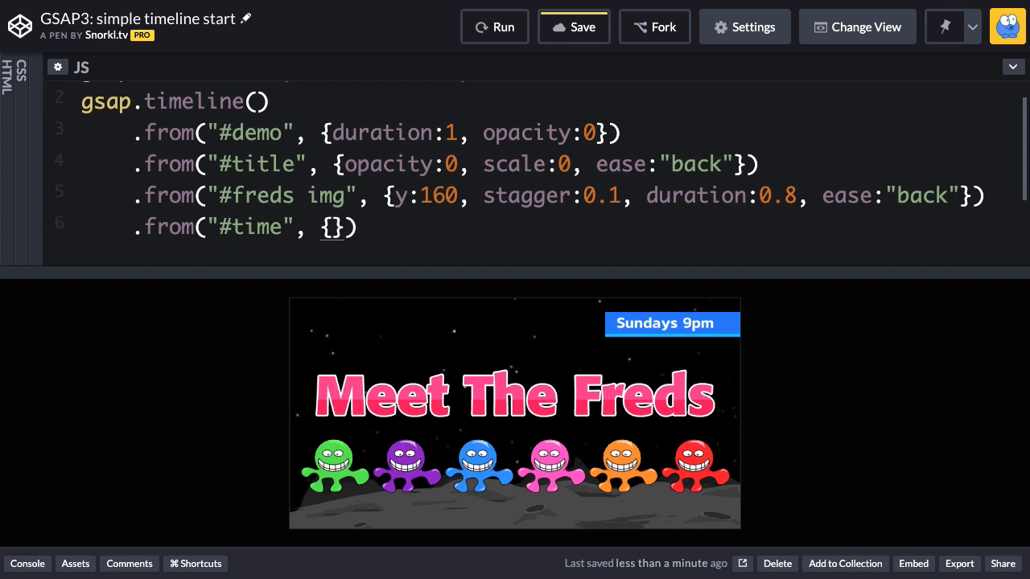
{"action": "type", "text": "x:"}
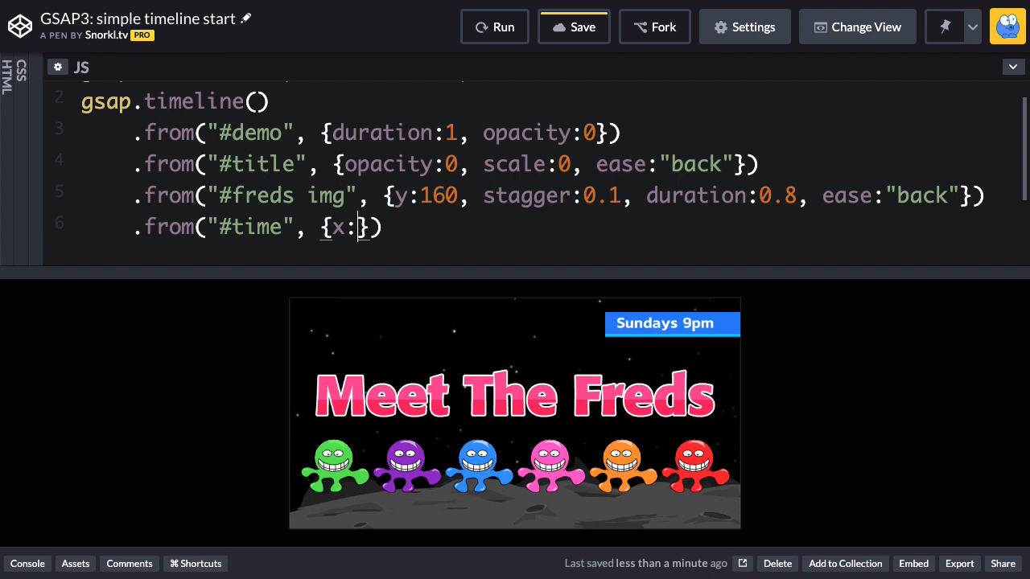
{"action": "type", "text": "1"}
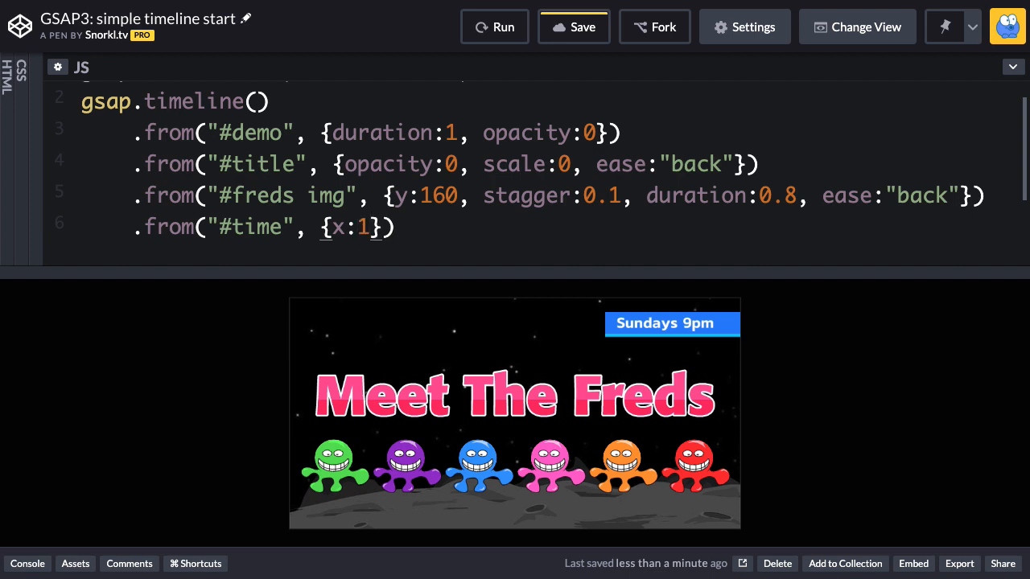
{"action": "type", "text": "00"}
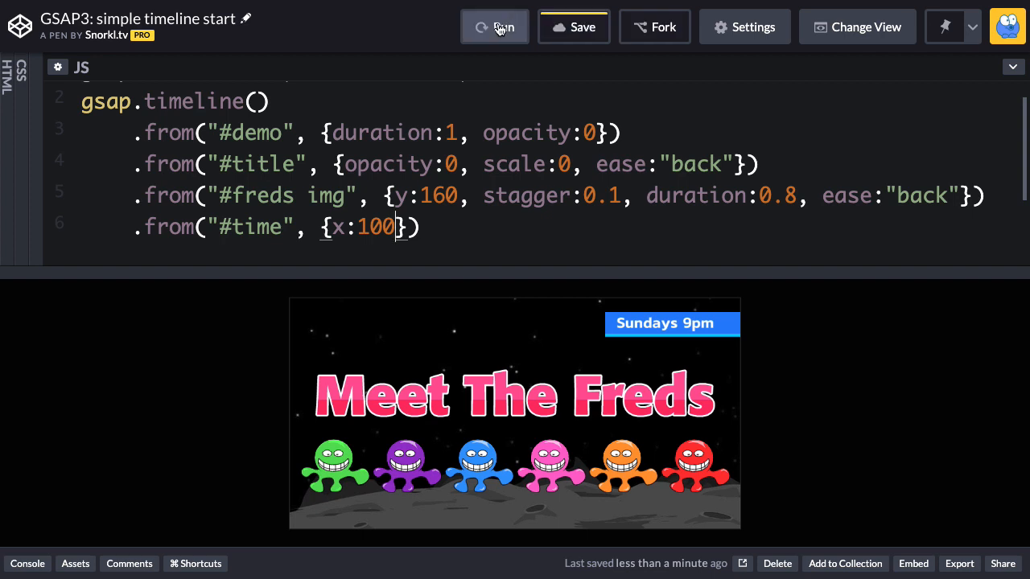
{"action": "left_click", "coordinate": [494, 27]}
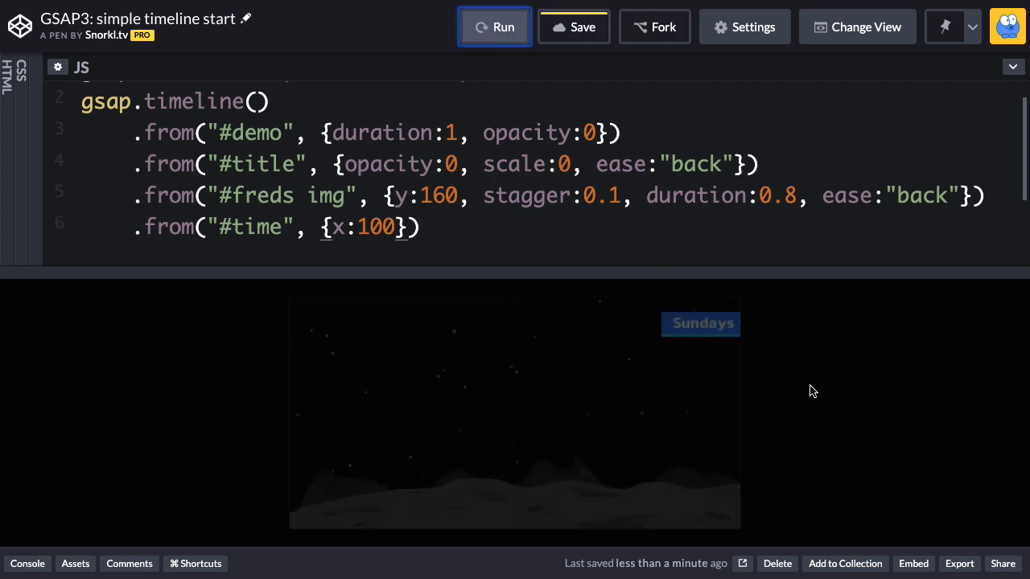
{"action": "left_click", "coordinate": [494, 27]}
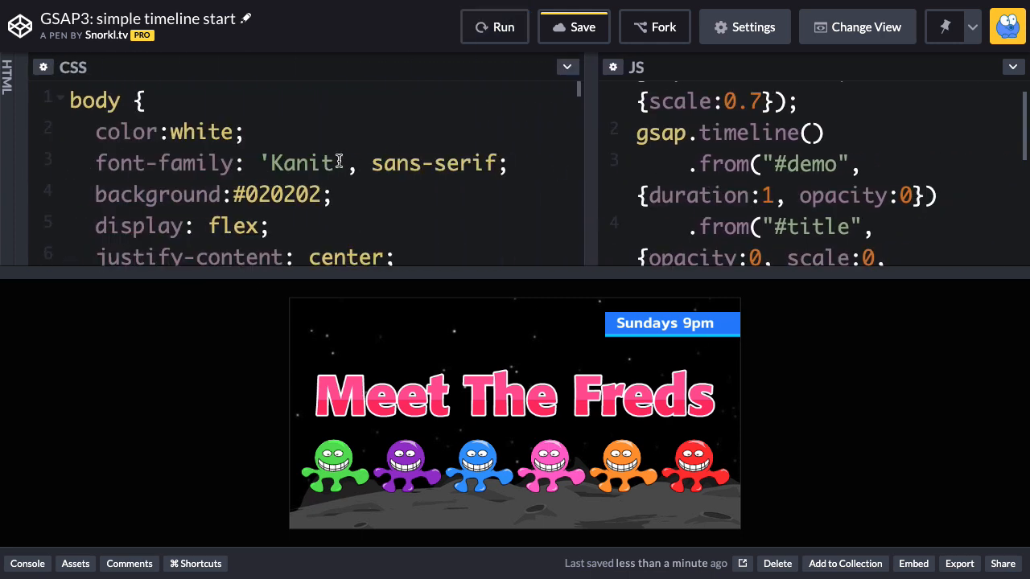
Step: Scroll through the code, add a // comment, and replay the finished banner
{"action": "scroll", "scroll_direction": "down", "scroll_amount": 3}
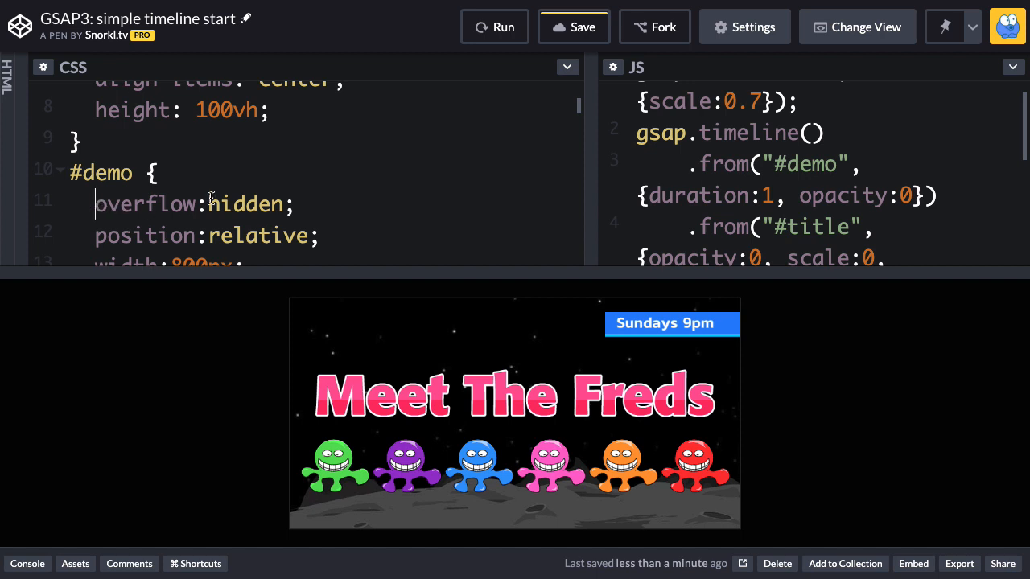
{"action": "type", "text": "//"}
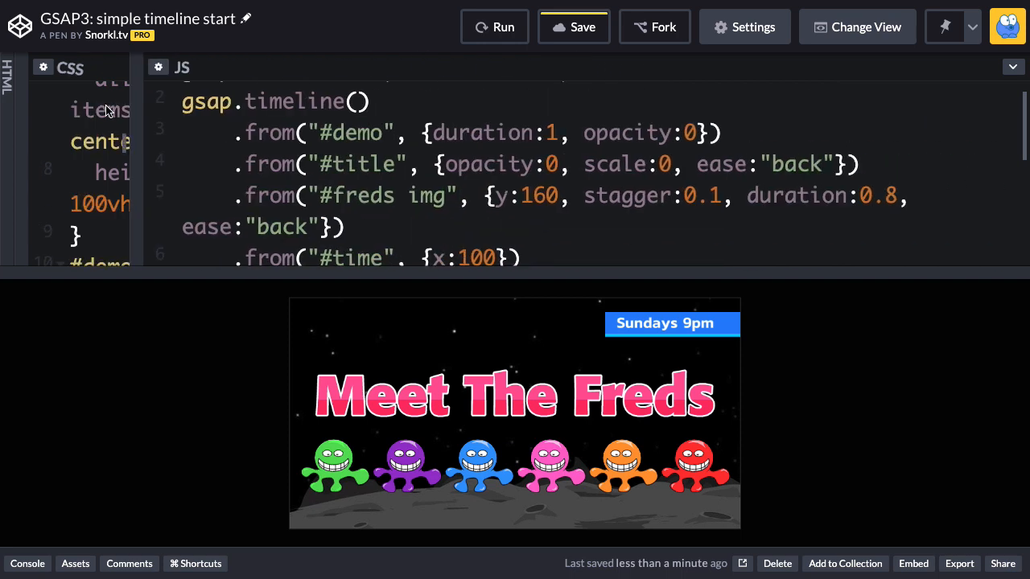
{"action": "left_click", "coordinate": [494, 27]}
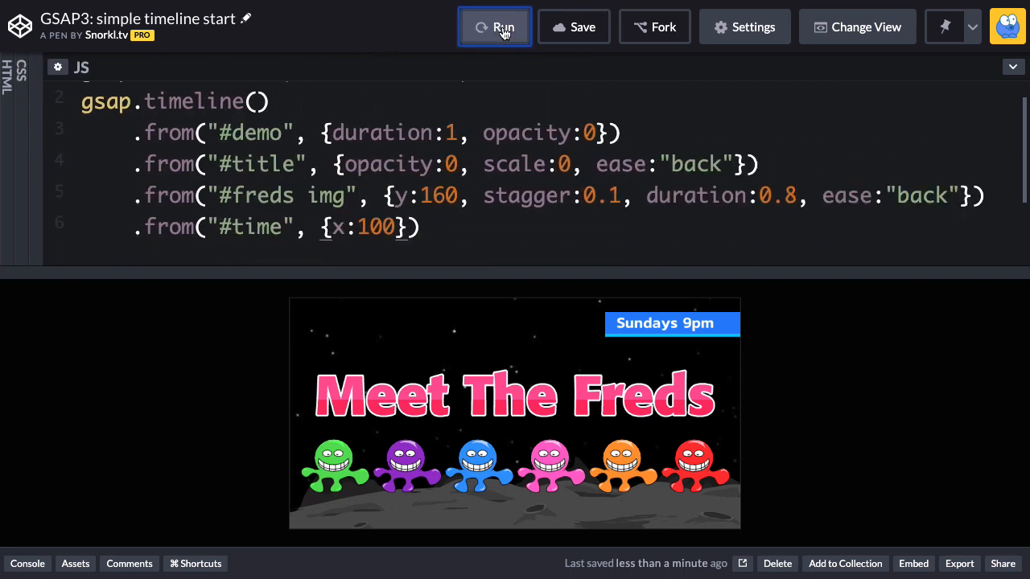
{"action": "mouse_move", "coordinate": [735, 359]}
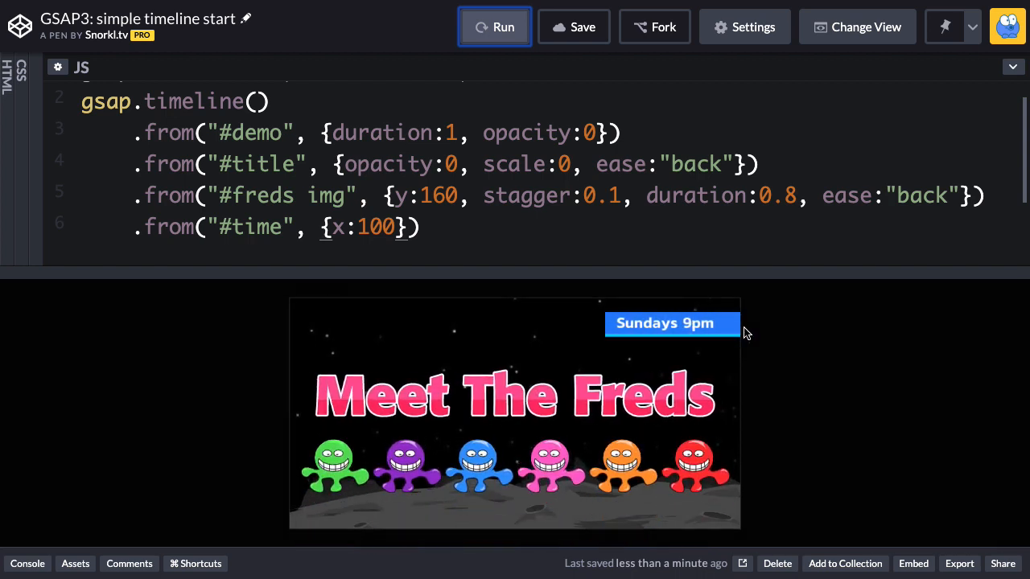
{"action": "mouse_move", "coordinate": [727, 322]}
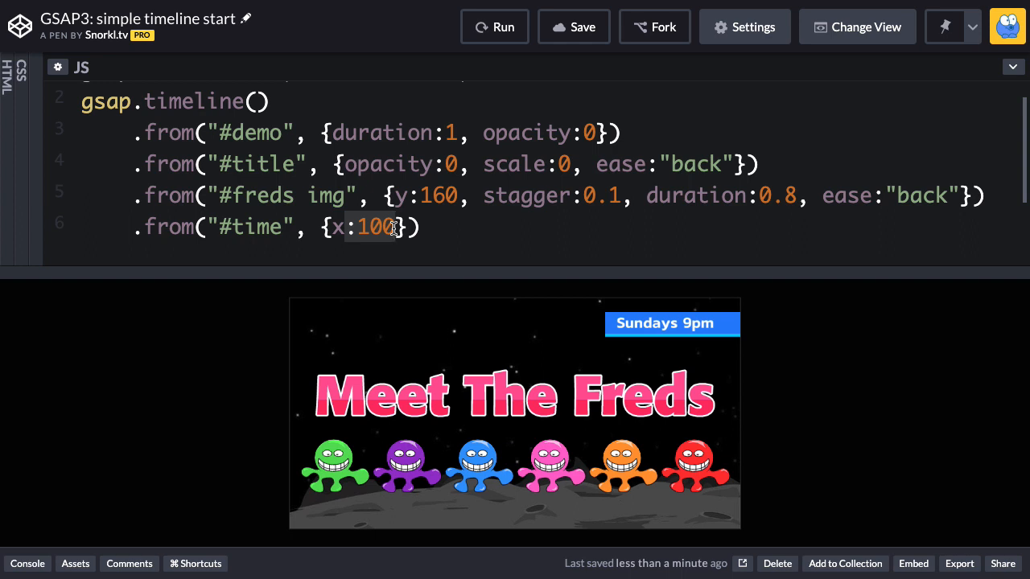
Step: Change the #time tween to start from xPercent:100 and replay the banner
{"action": "type", "text": "xPercent:"}
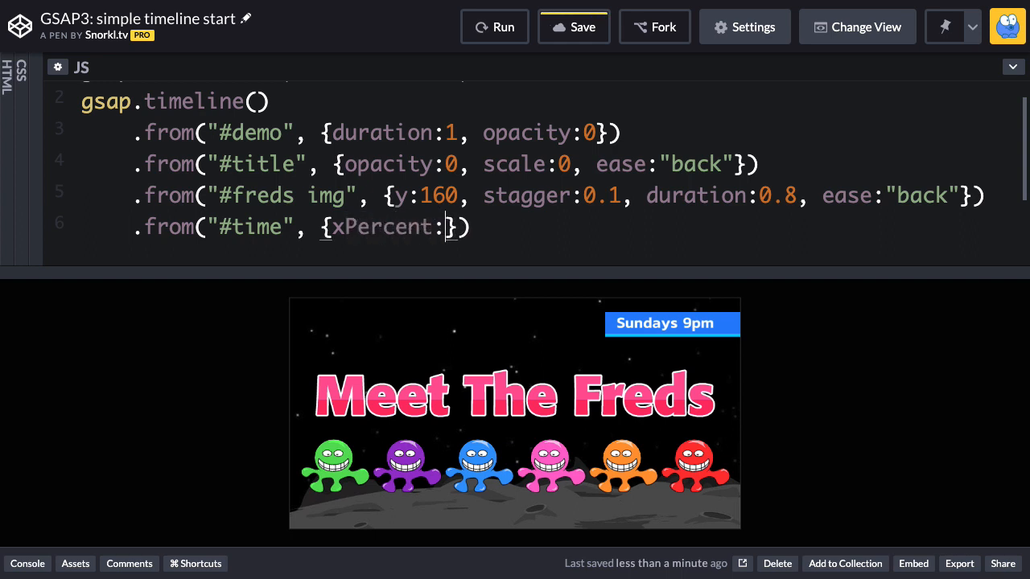
{"action": "type", "text": "100"}
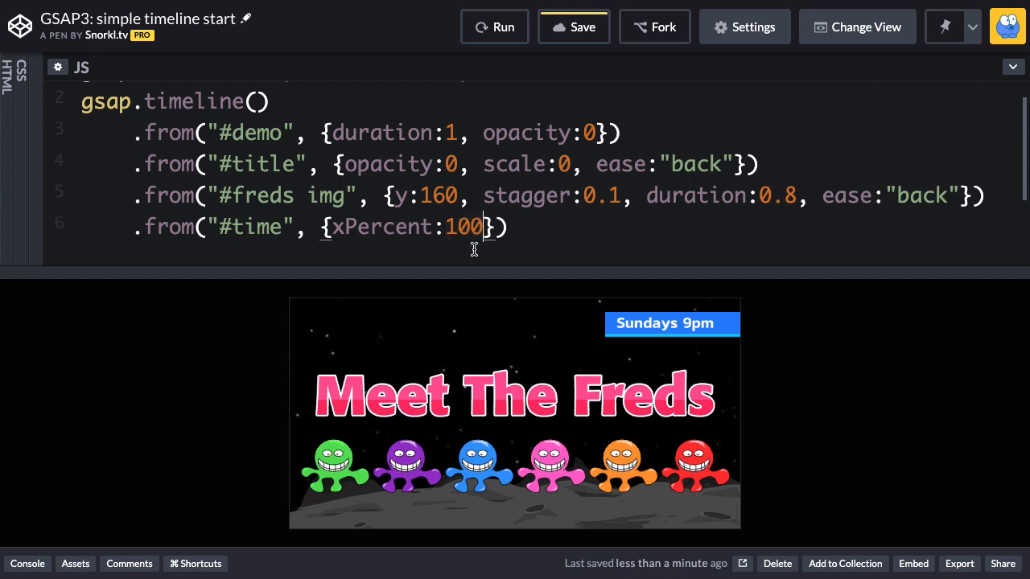
{"action": "left_click", "coordinate": [494, 26]}
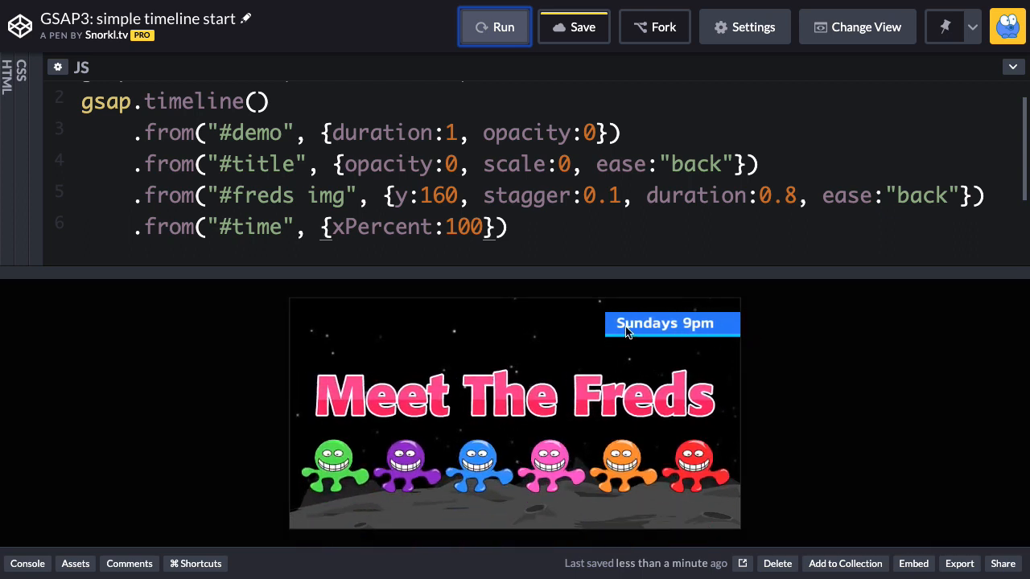
{"action": "mouse_move", "coordinate": [595, 328]}
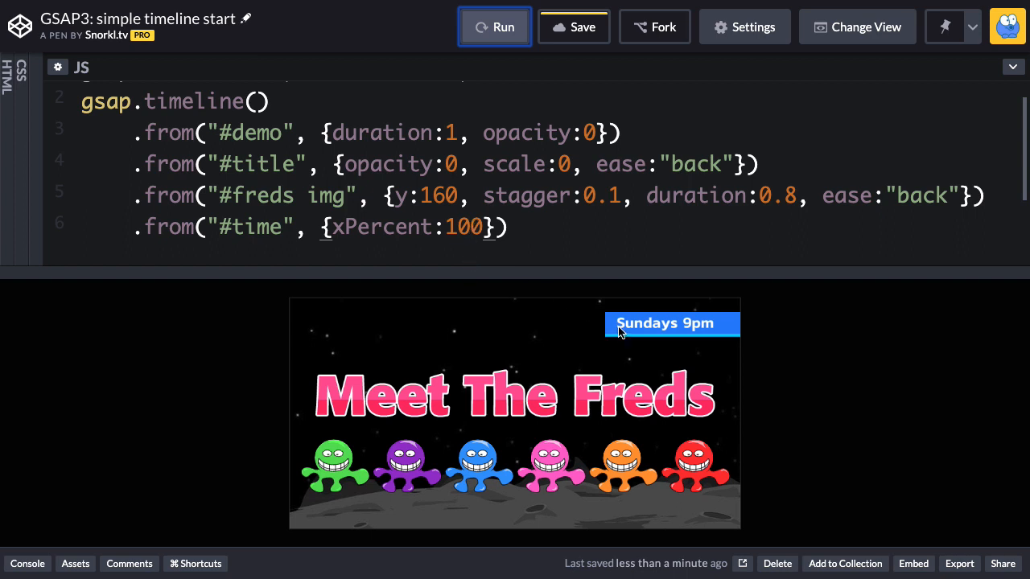
{"action": "mouse_move", "coordinate": [678, 342]}
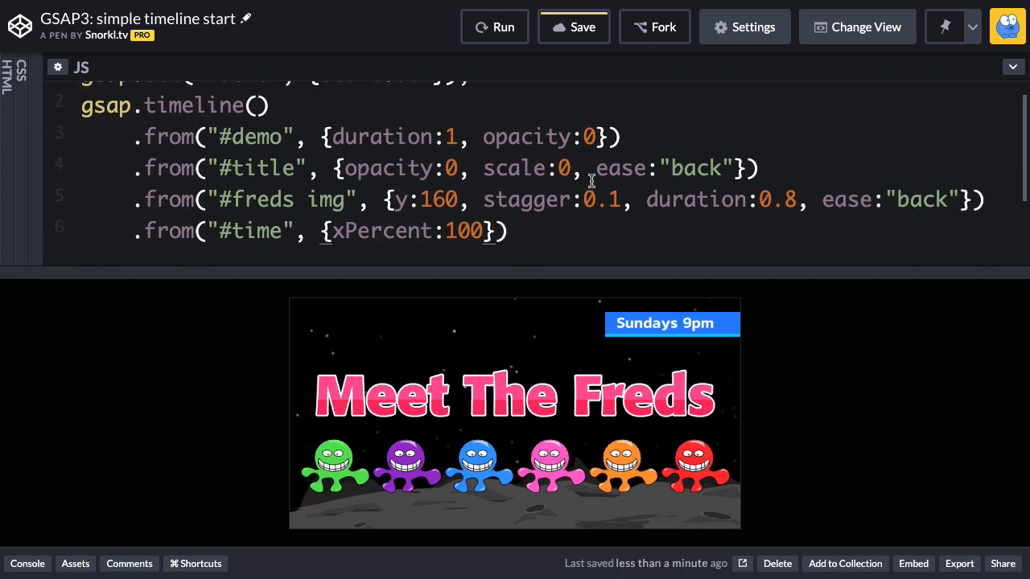
{"action": "left_click", "coordinate": [494, 27]}
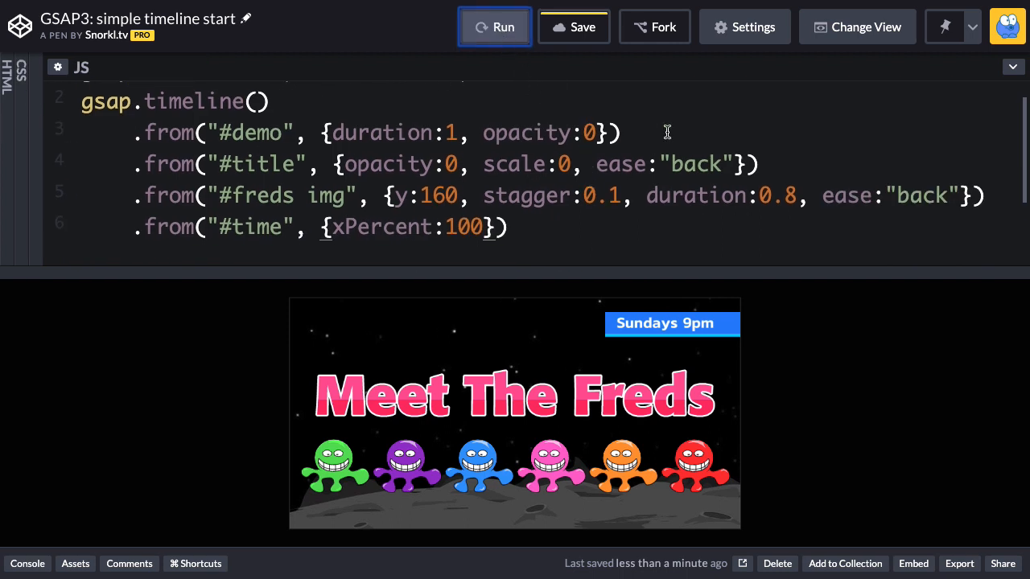
{"action": "left_click", "coordinate": [494, 27]}
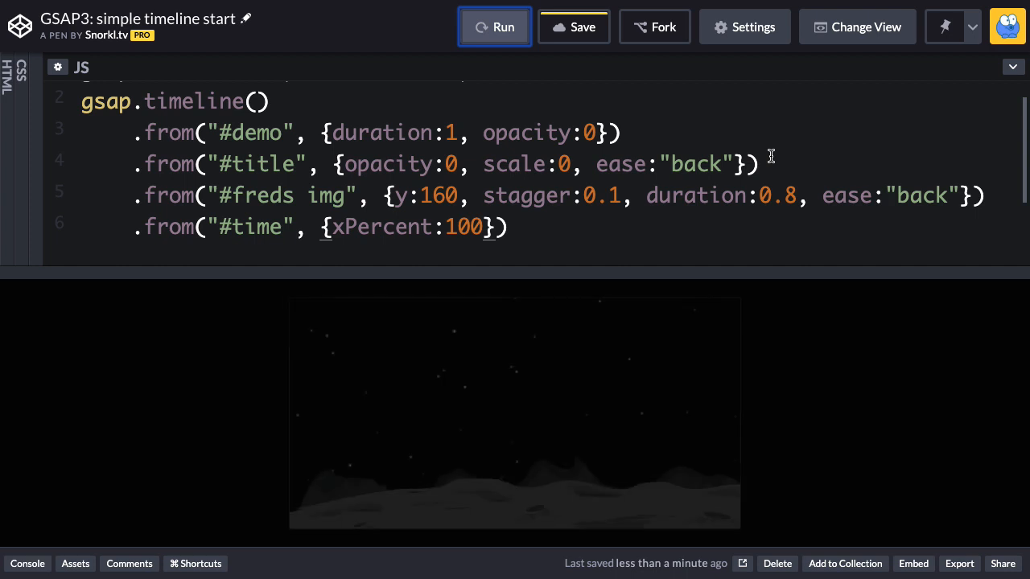
{"action": "left_click", "coordinate": [494, 27]}
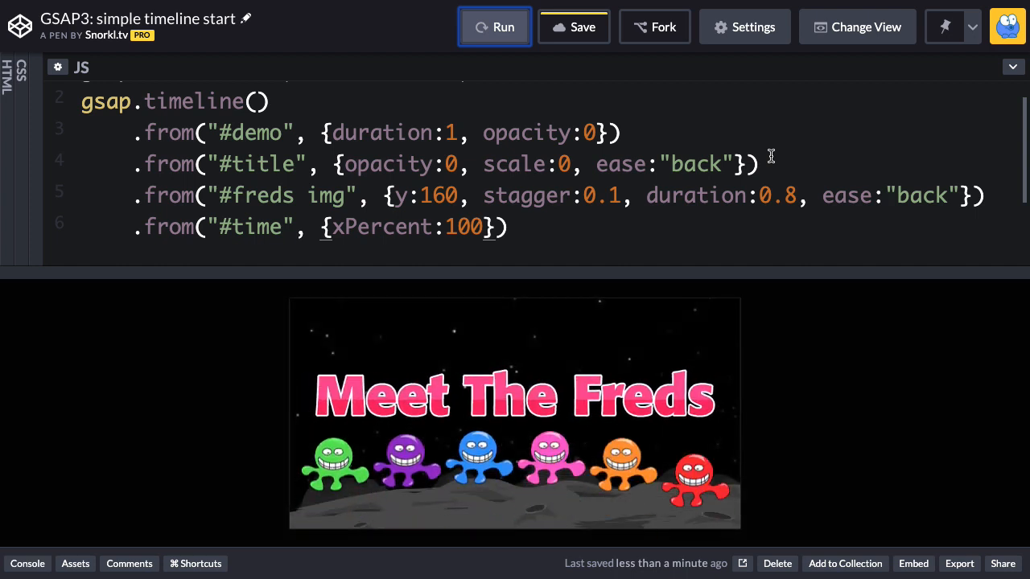
{"action": "left_click", "coordinate": [494, 26]}
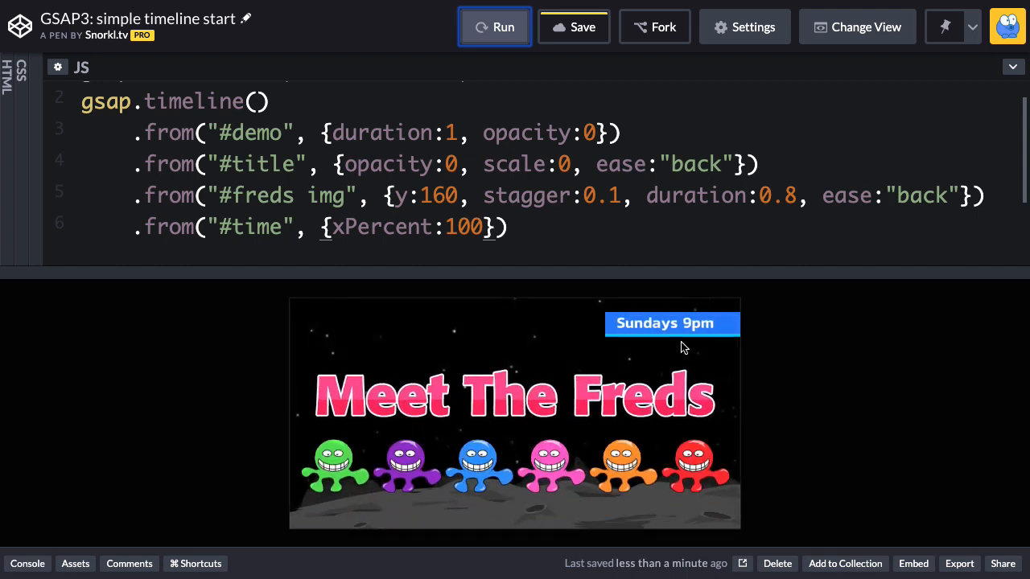
{"action": "left_click", "coordinate": [494, 27]}
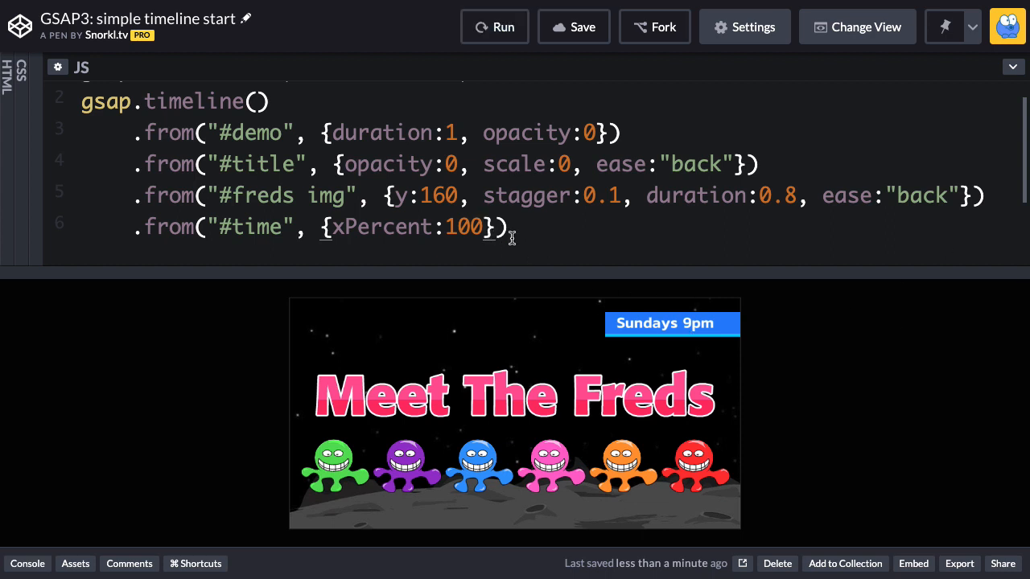
Step: Add duration:0.2 to the #time tween and replay the faster time tag slide
{"action": "type", "text": ", duration"}
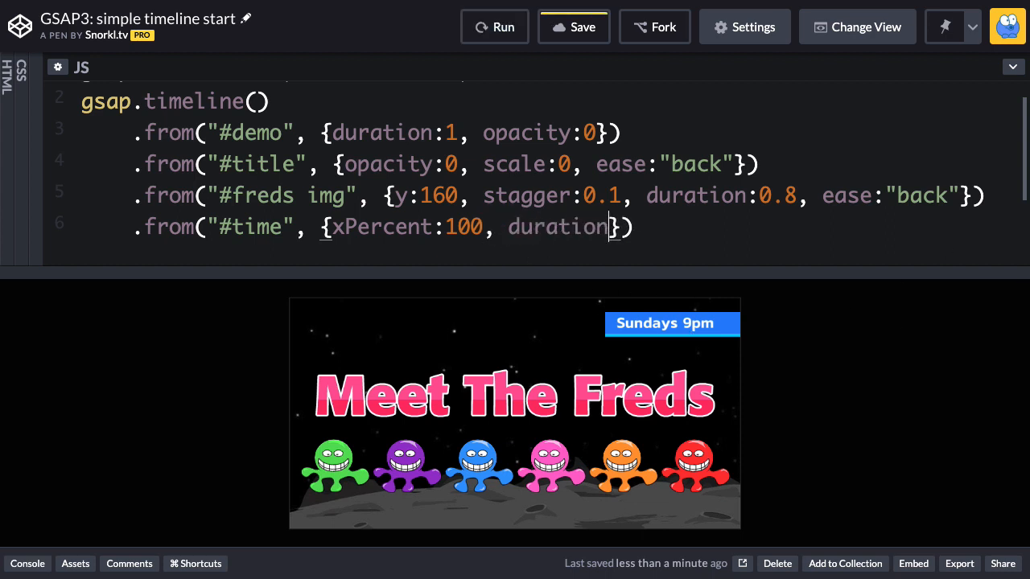
{"action": "type", "text": ":0.2"}
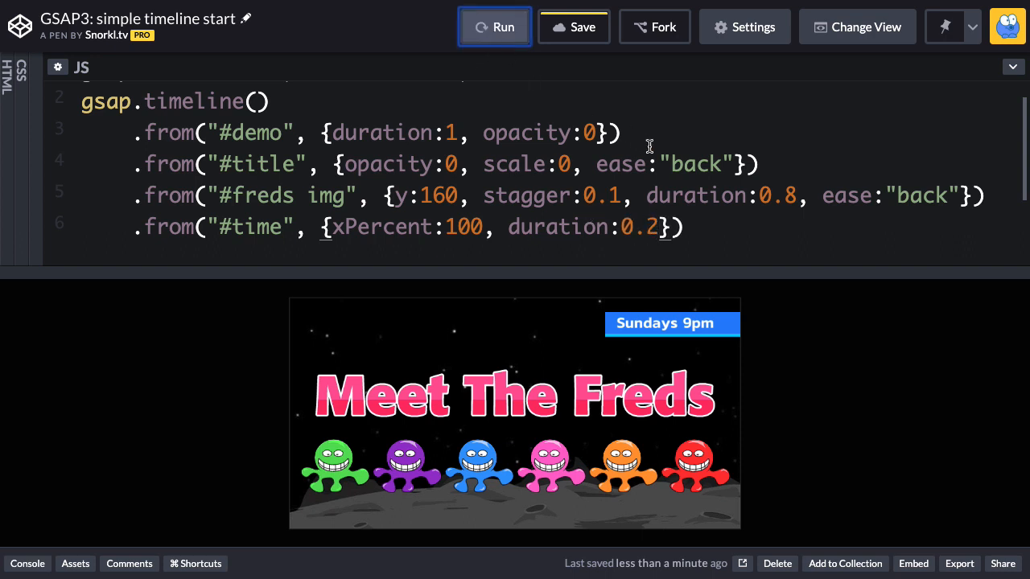
{"action": "left_click", "coordinate": [493, 27]}
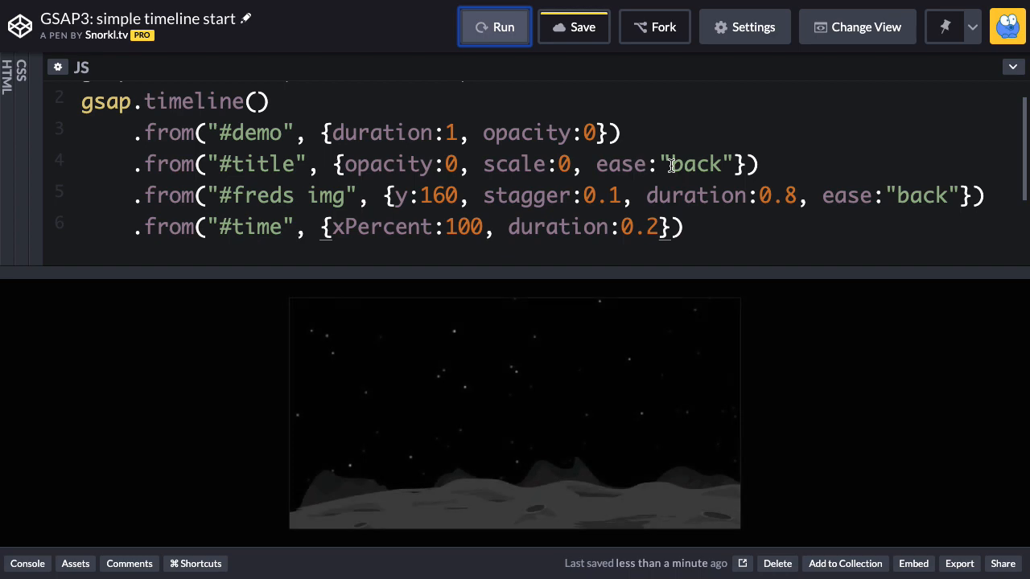
{"action": "left_click", "coordinate": [494, 27]}
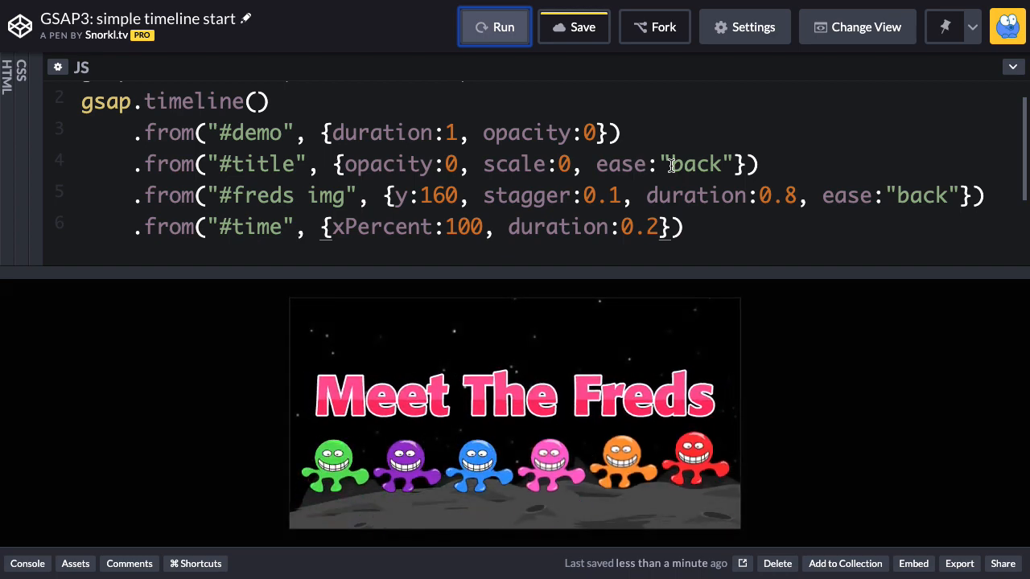
{"action": "left_click", "coordinate": [494, 27]}
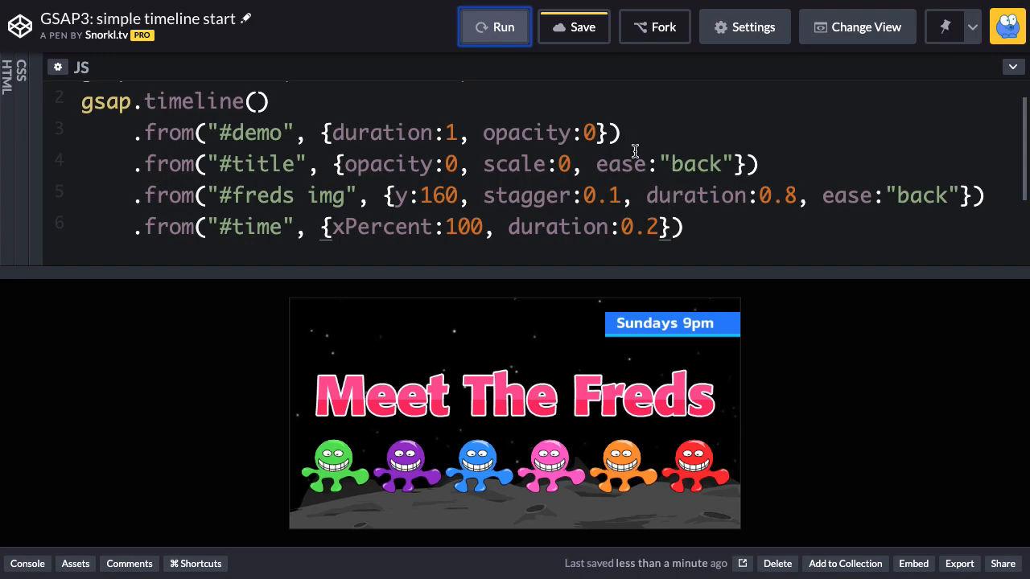
{"action": "mouse_move", "coordinate": [675, 232]}
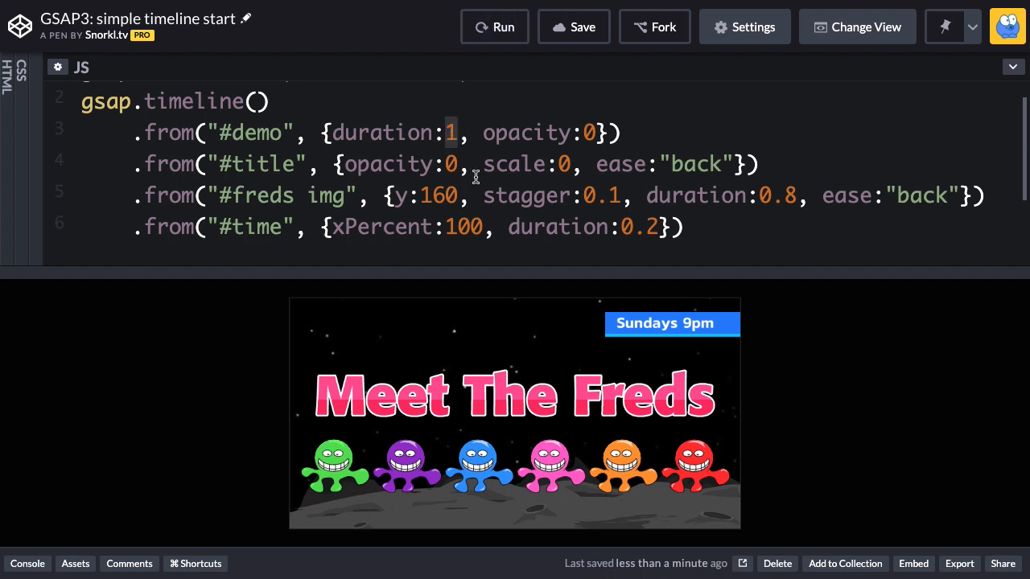
{"action": "type", "text": "5"}
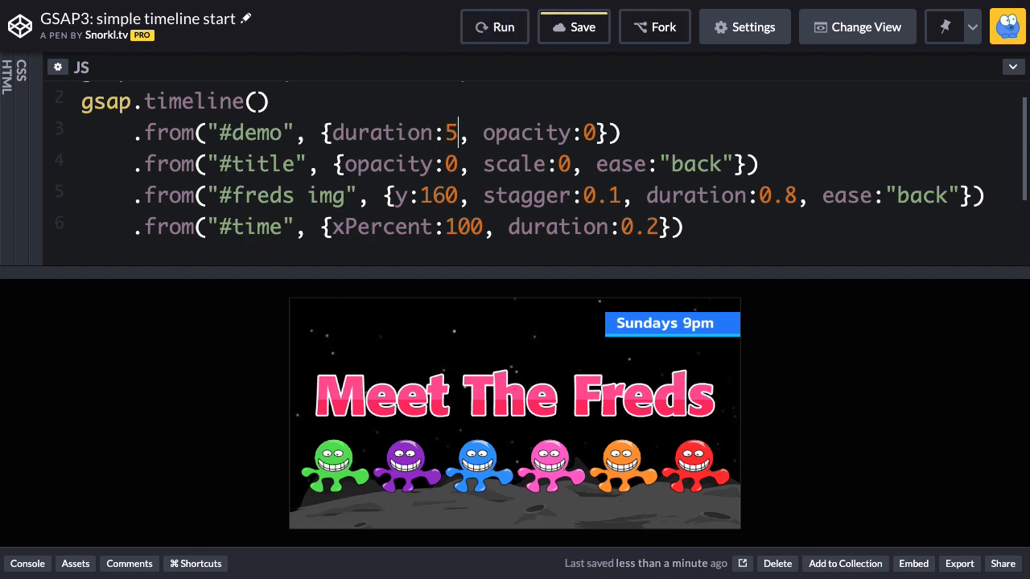
{"action": "left_click", "coordinate": [494, 26]}
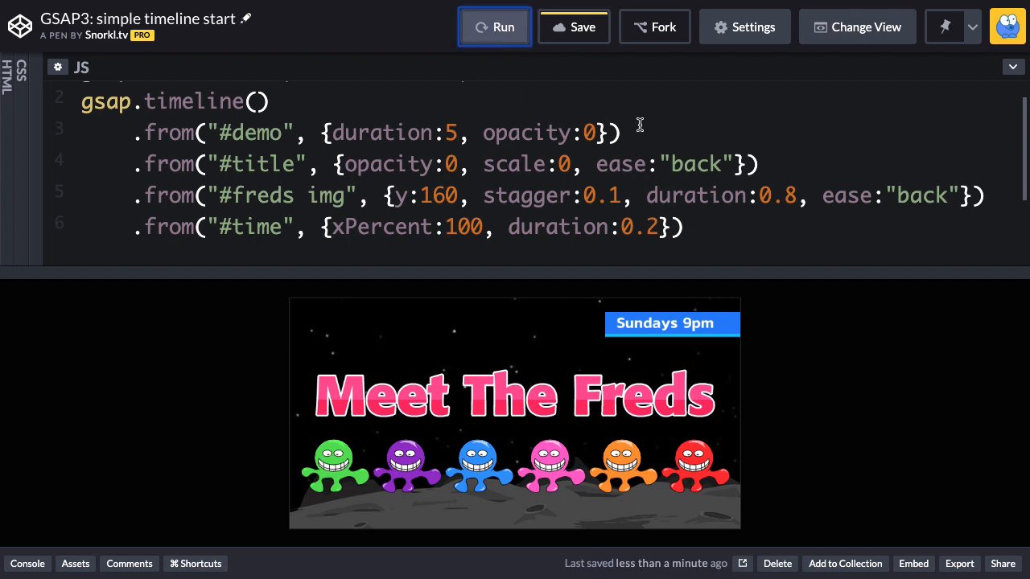
{"action": "left_click", "coordinate": [494, 27]}
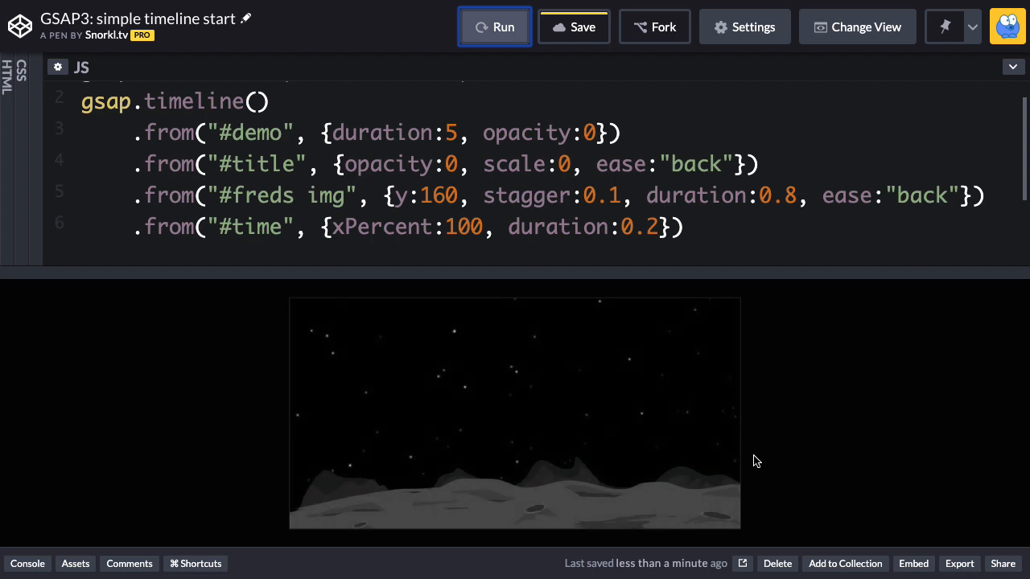
{"action": "left_click", "coordinate": [494, 27]}
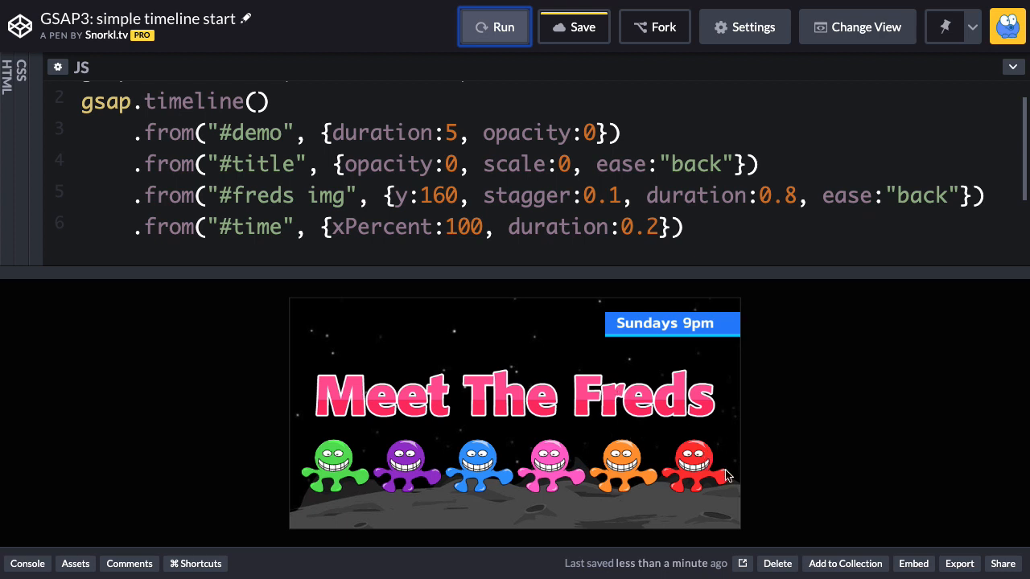
{"action": "mouse_move", "coordinate": [745, 480]}
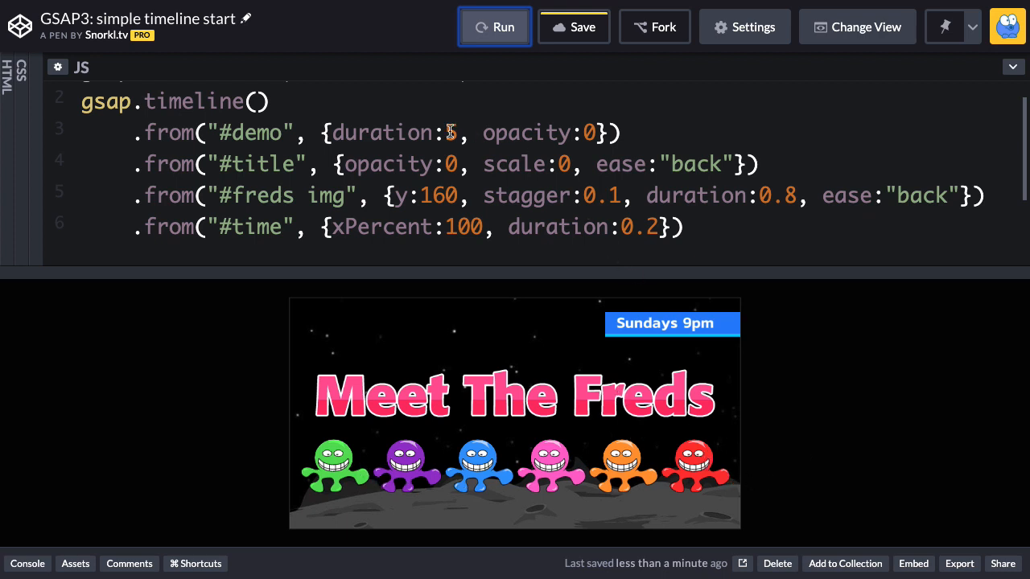
{"action": "type", "text": "1"}
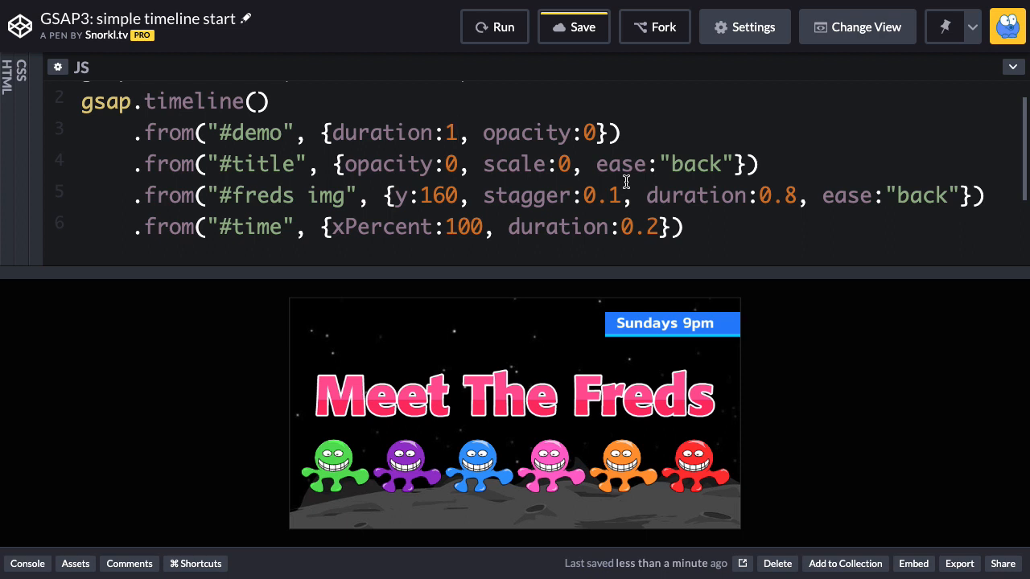
{"action": "left_click", "coordinate": [457, 132]}
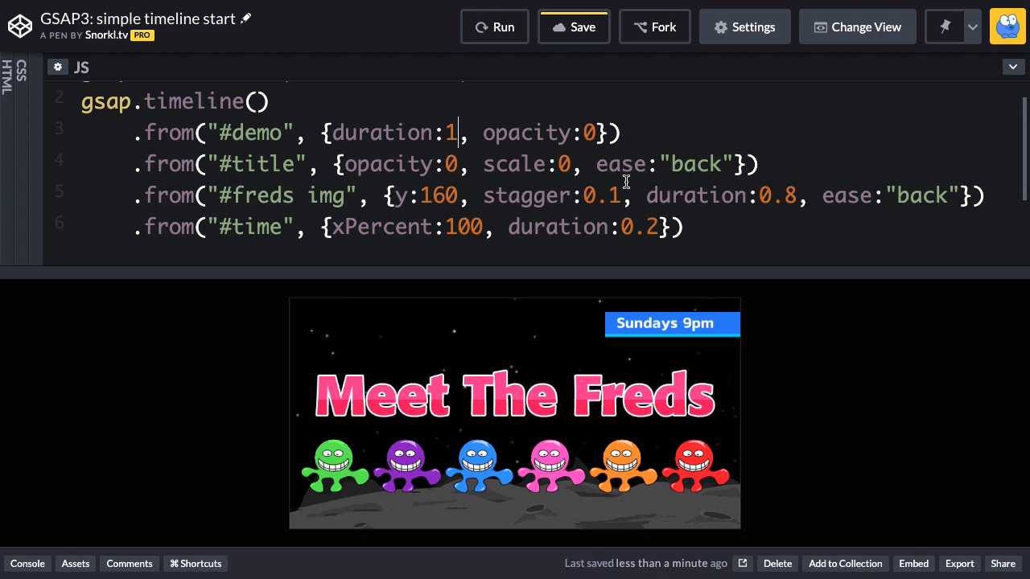